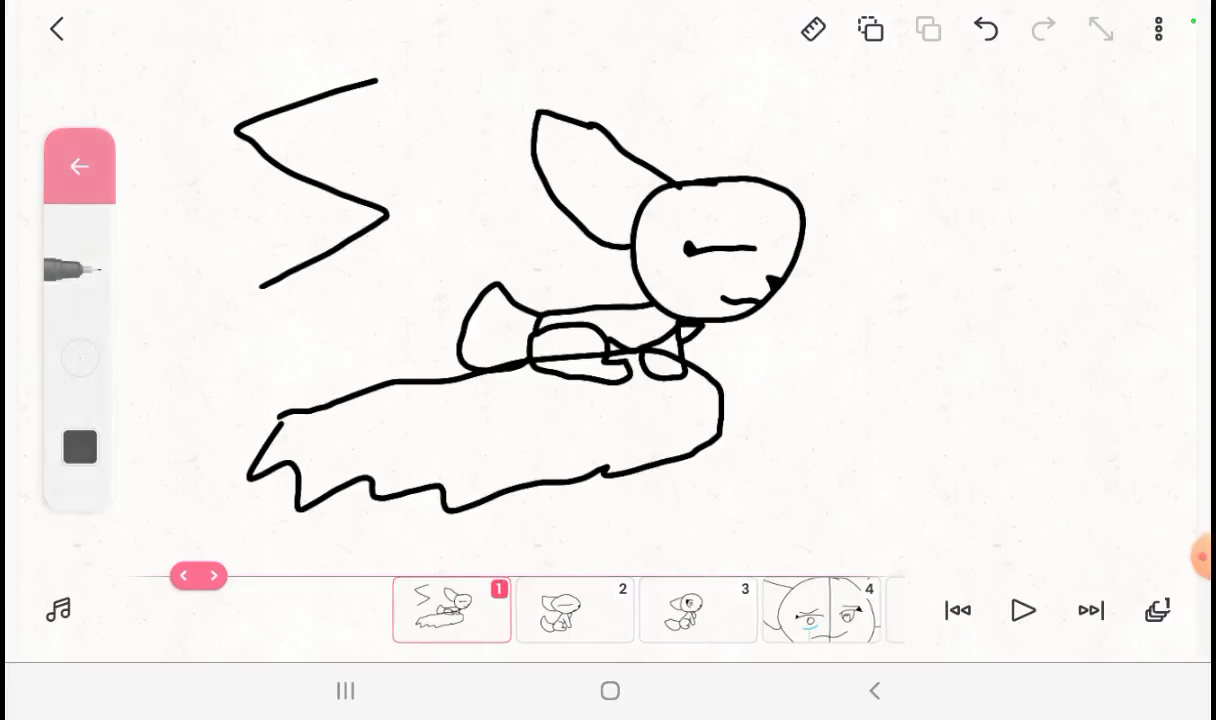
Step: Add frames up to frame 8 and start the first cat's head circle over the onion skin
click(572, 610)
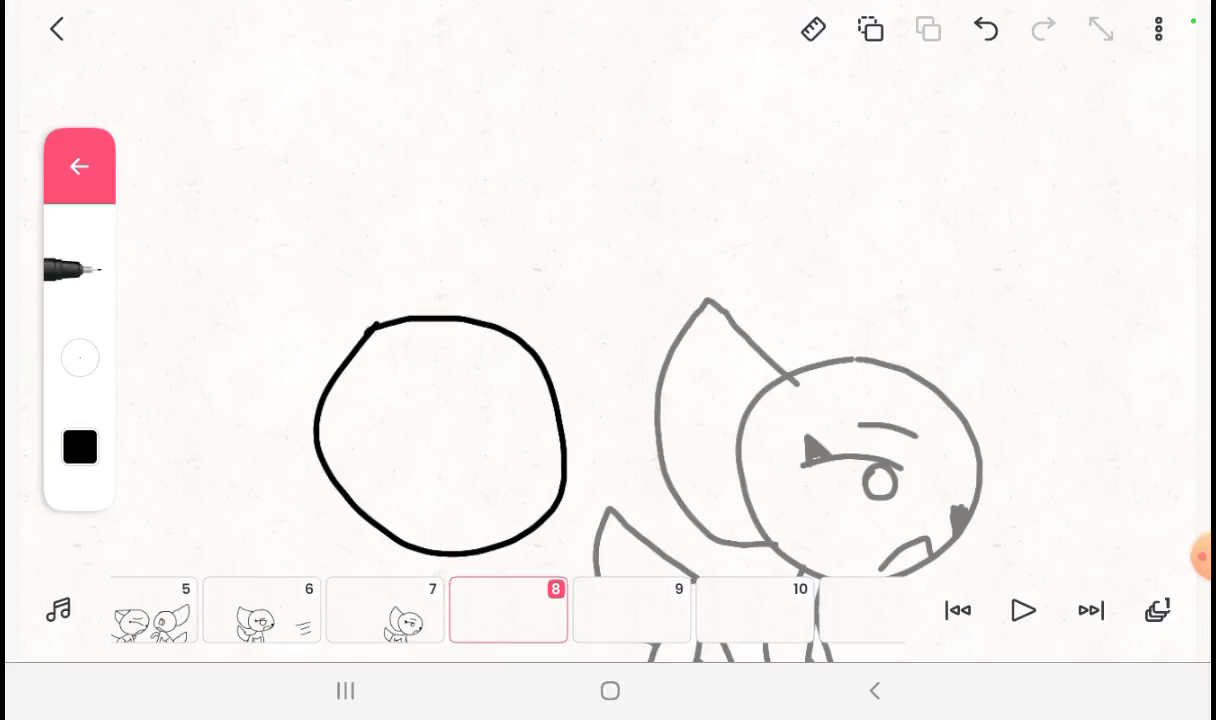
Step: Trace the second cat's head, eye and neck line on frame 8 over the onion skin
click(442, 430)
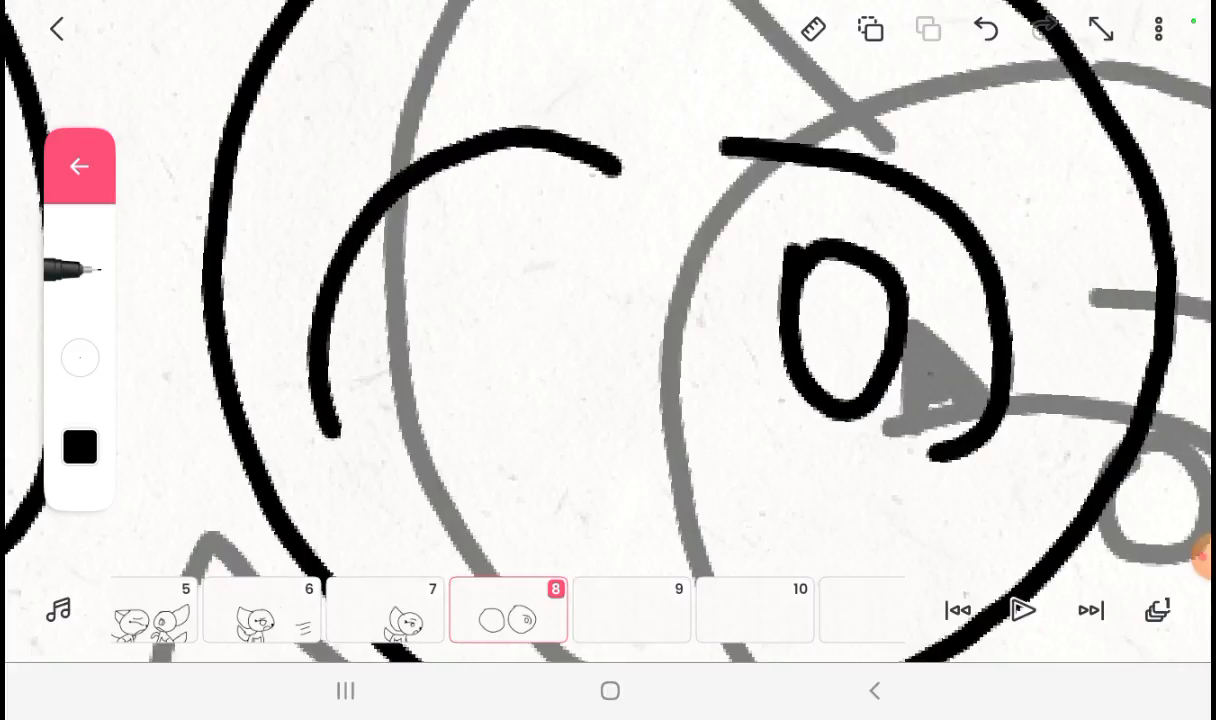
drag(490, 210, 490, 430)
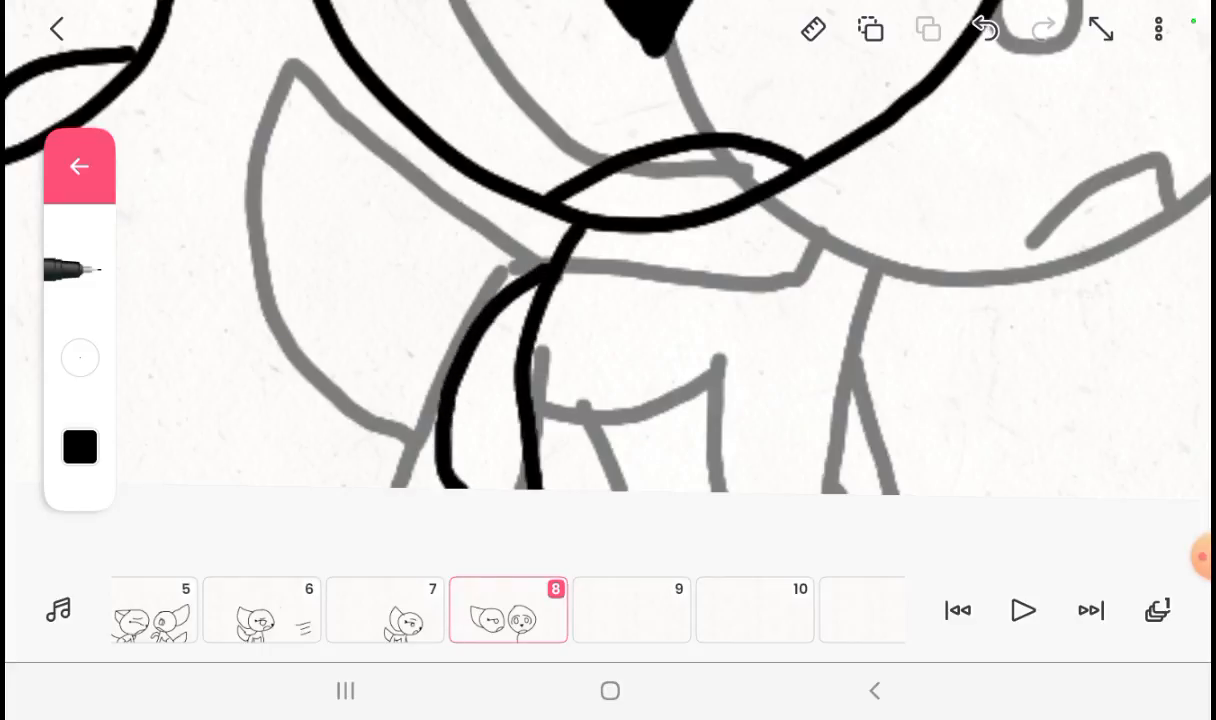
drag(656, 270, 656, 486)
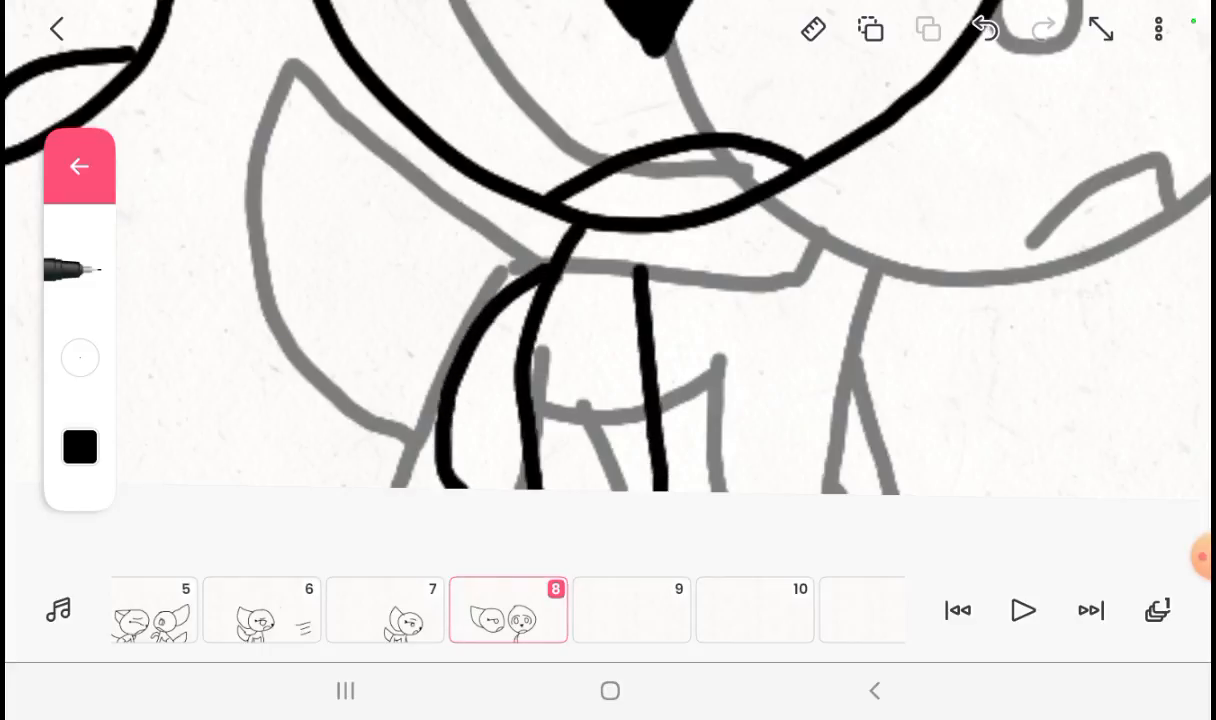
drag(720, 236, 730, 486)
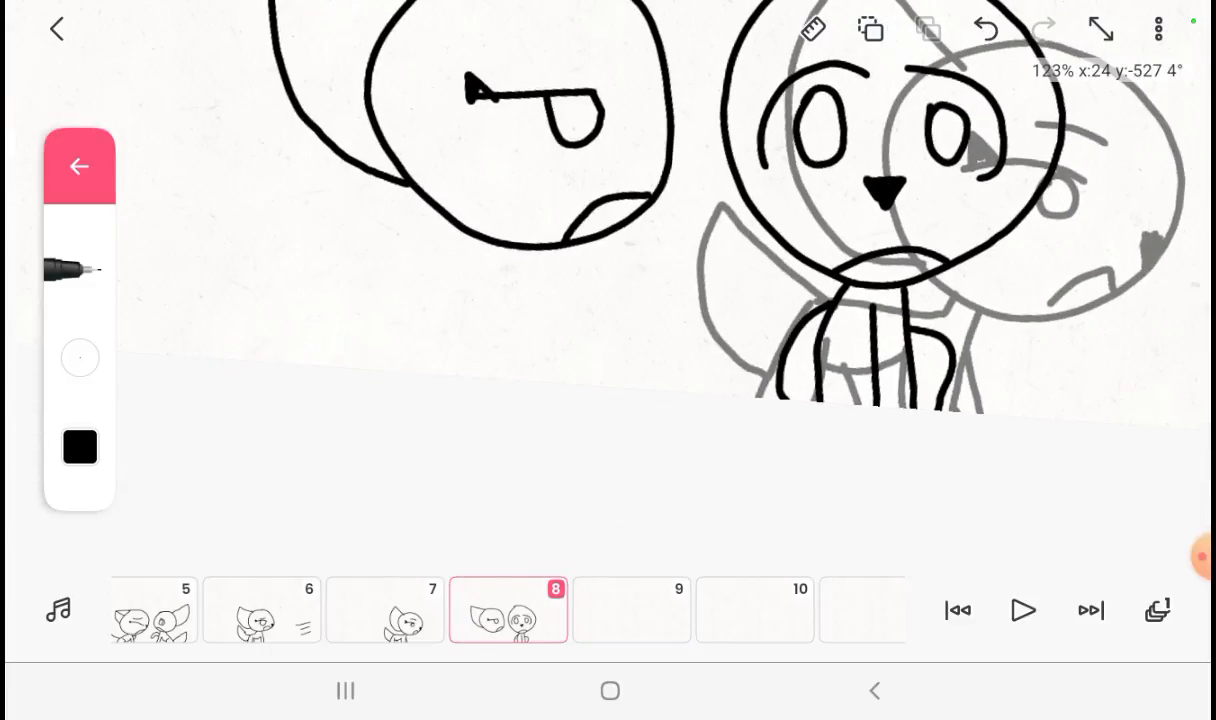
Step: Draw the left cat's body lines under its head on frame 8, working zoomed in
drag(920, 300, 1080, 390)
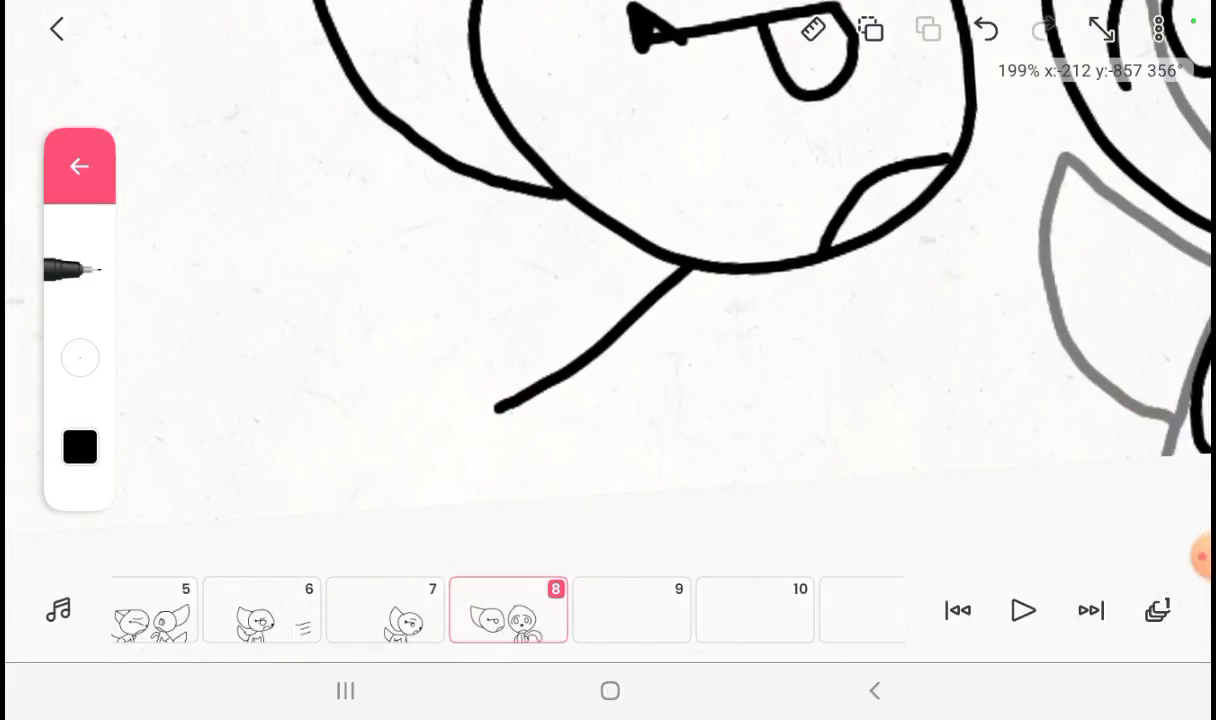
drag(806, 280, 830, 460)
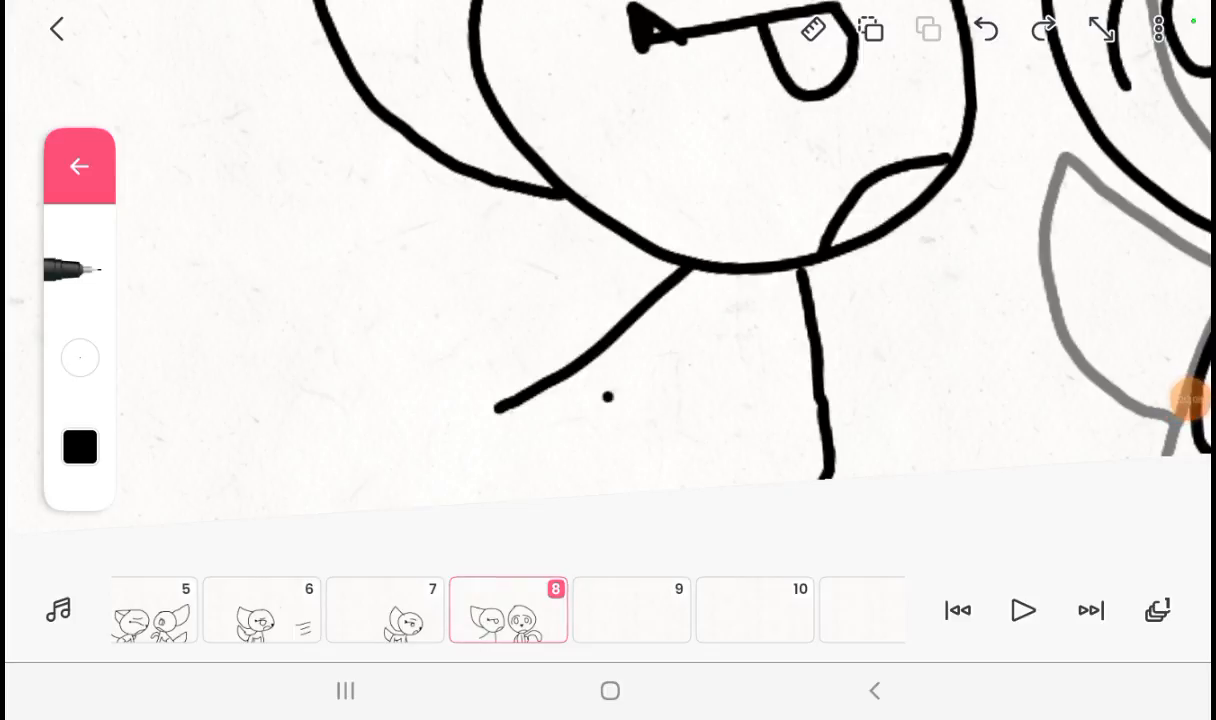
drag(496, 410, 464, 500)
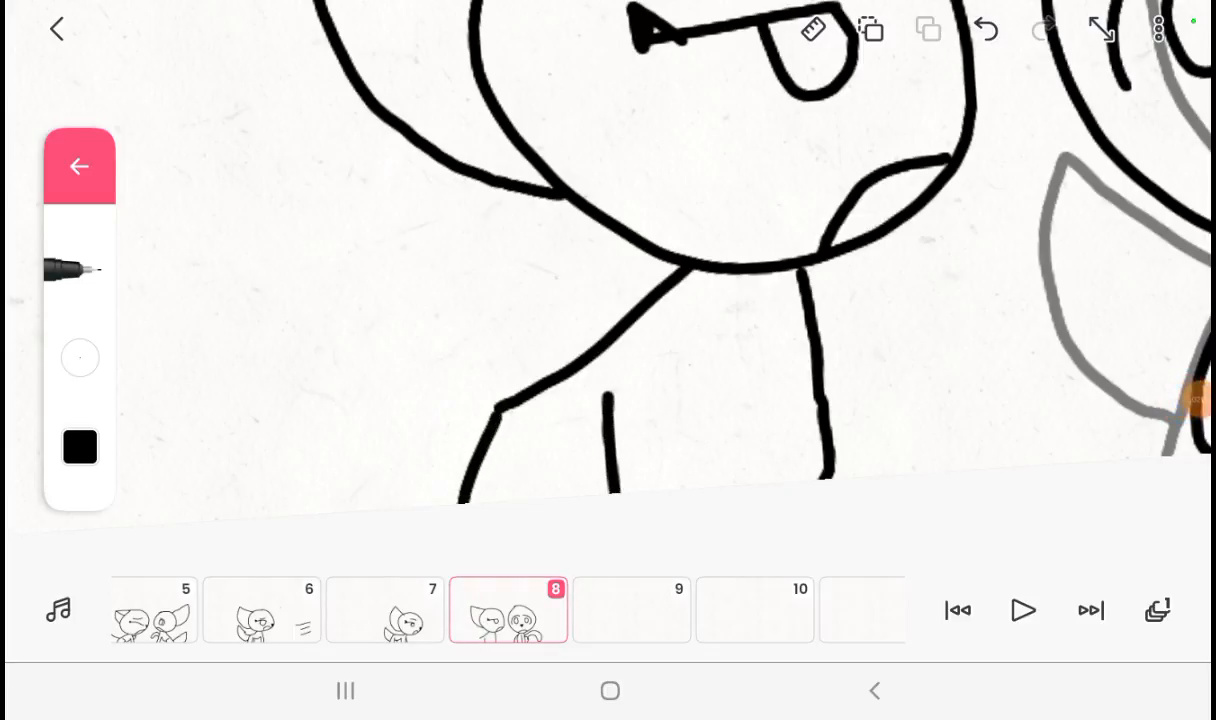
drag(610, 424, 800, 320)
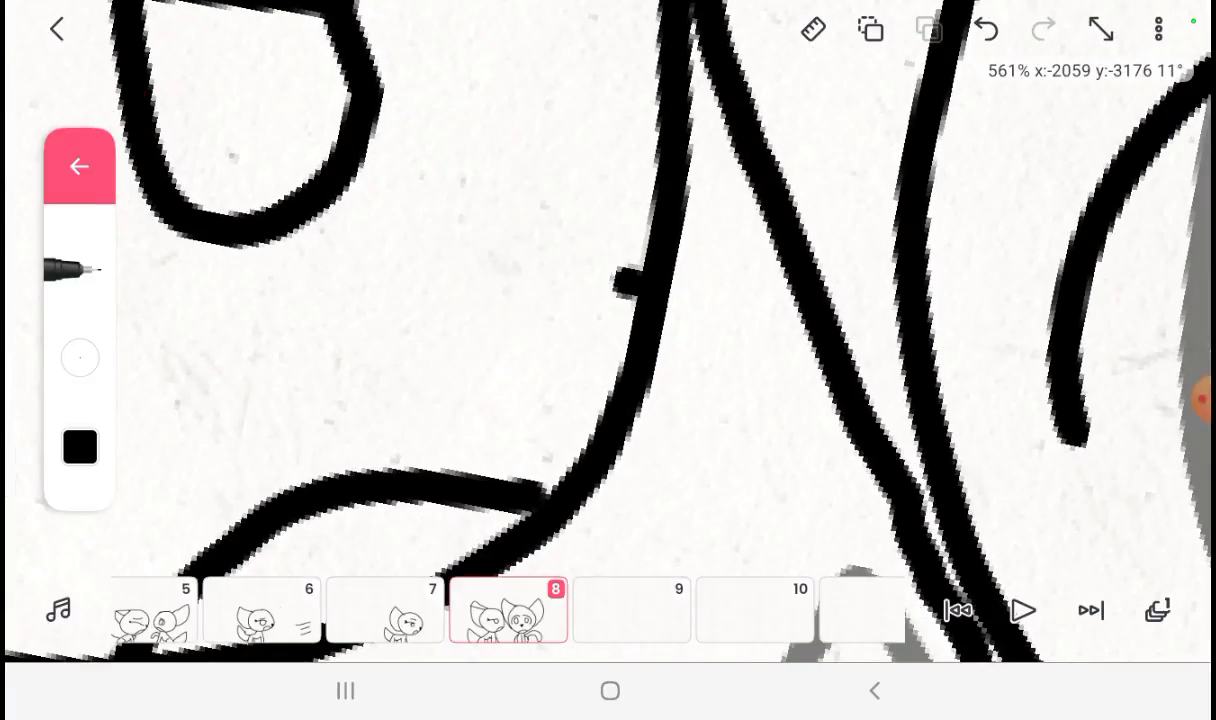
drag(620, 270, 560, 450)
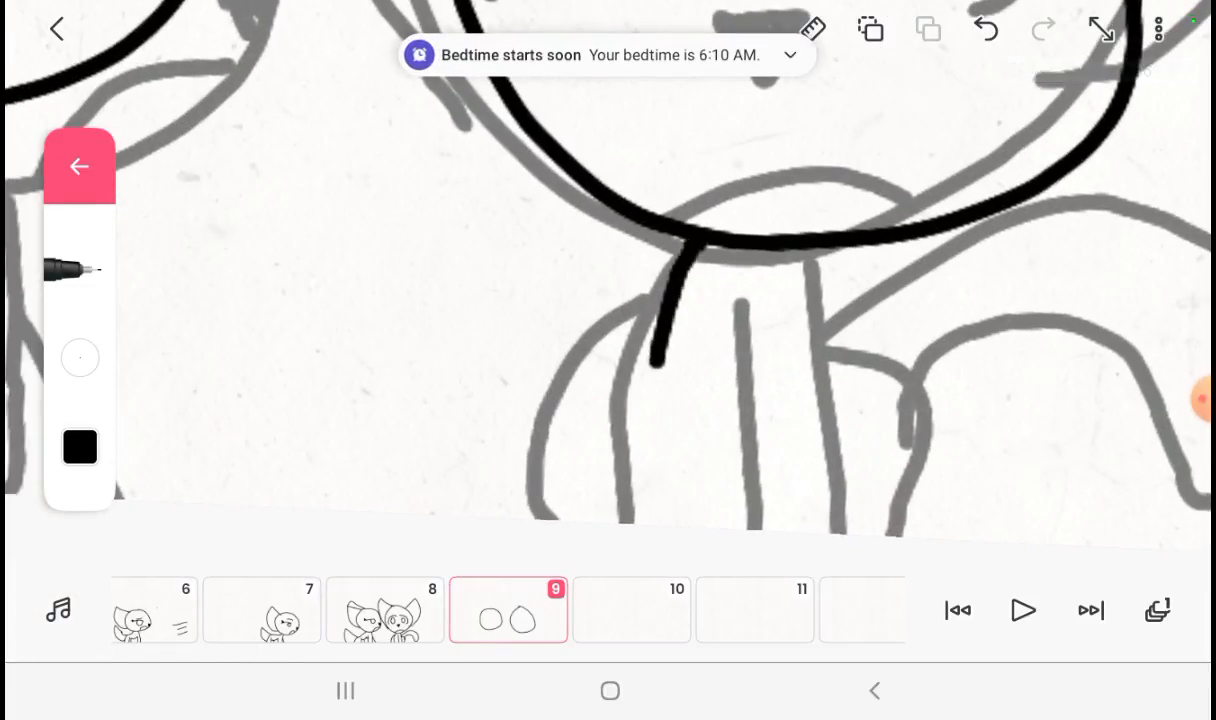
Step: Trace both cats' heads, ears and the left cat's face on frame 9 over frame 8's ghost
drag(736, 300, 760, 520)
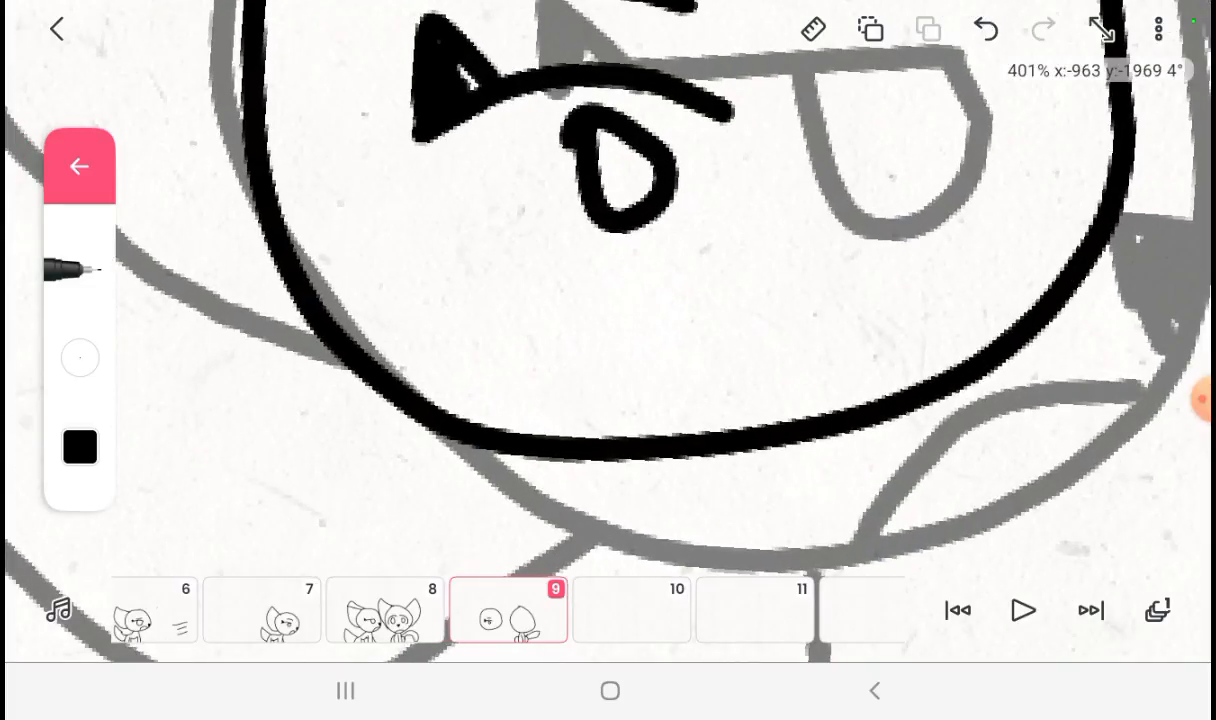
click(680, 364)
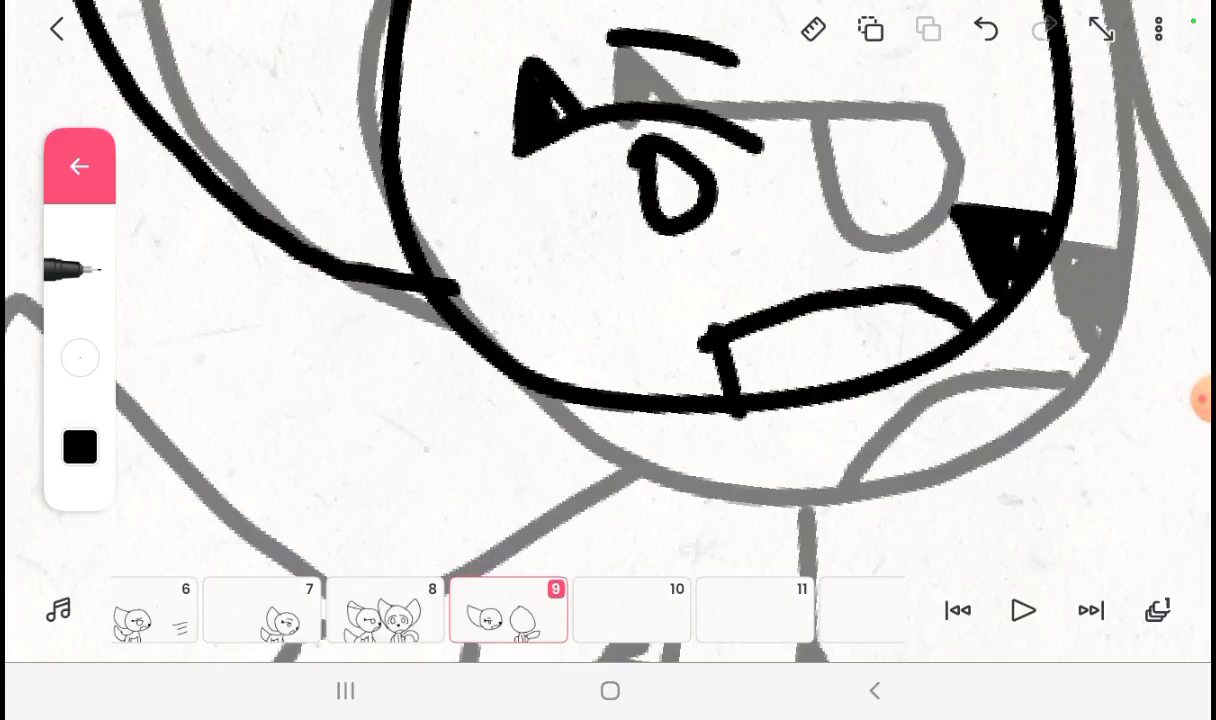
click(984, 30)
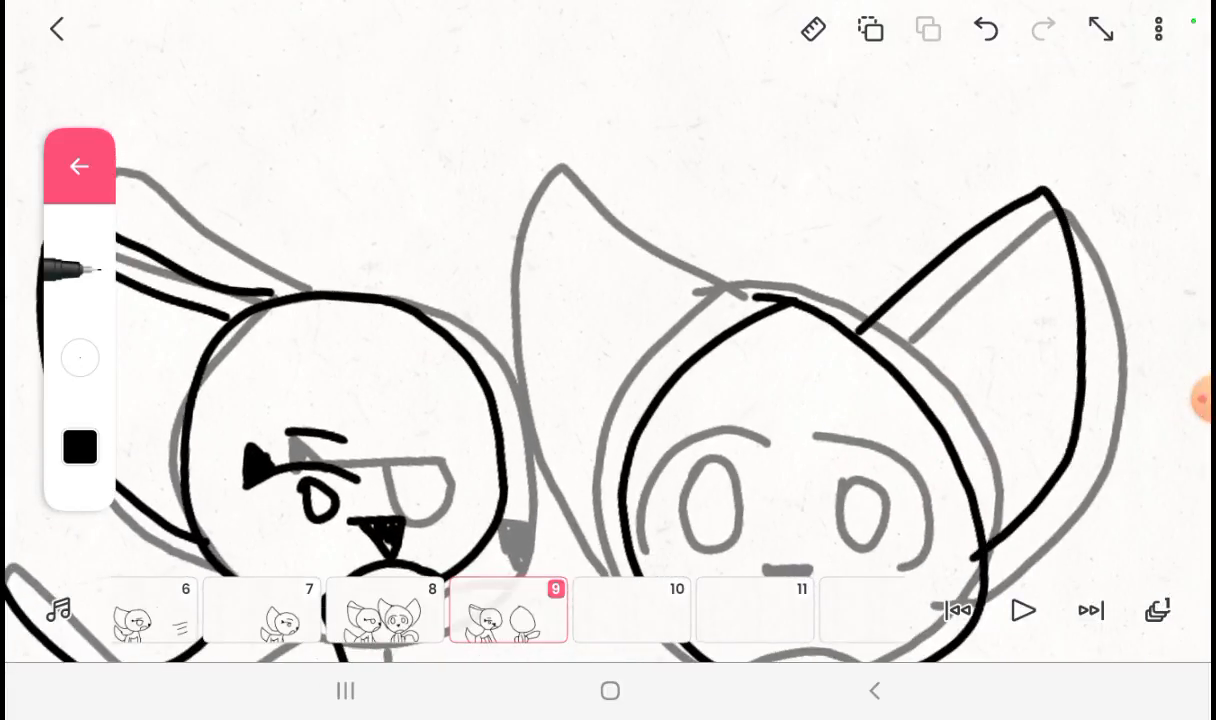
Step: Trace the right cat's second ear, eye and eyebrow on frame 9
drag(520, 160, 600, 516)
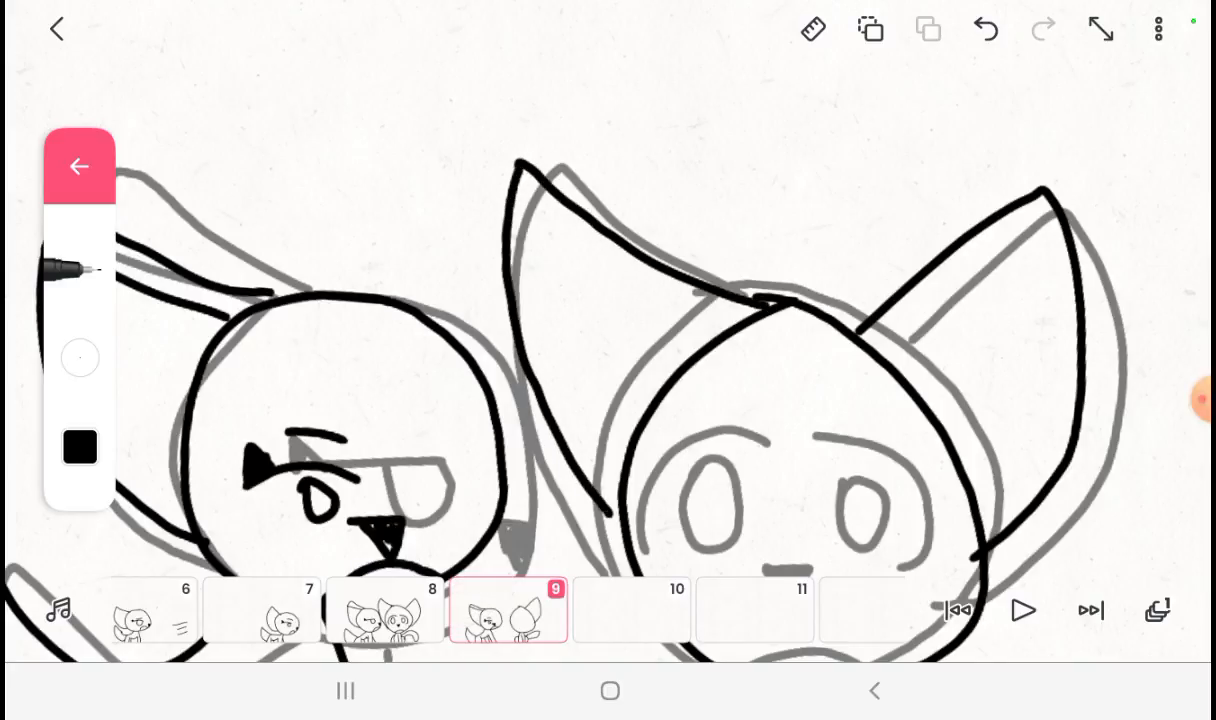
click(984, 30)
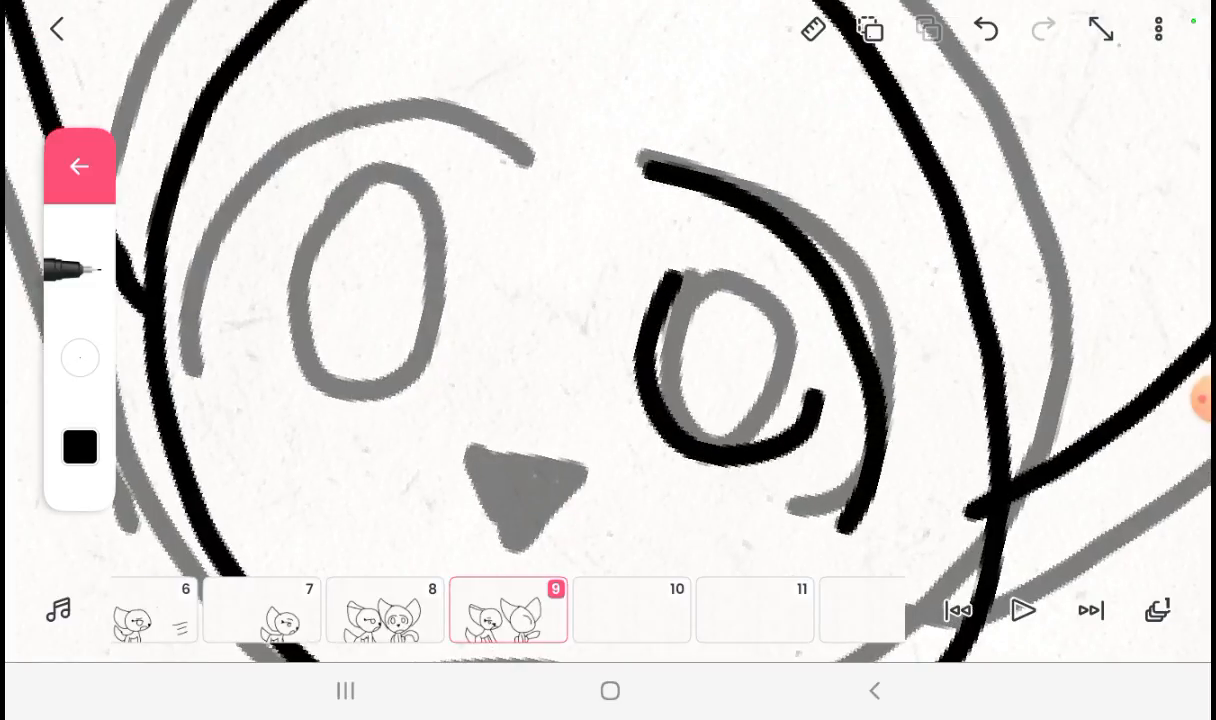
drag(670, 320, 820, 410)
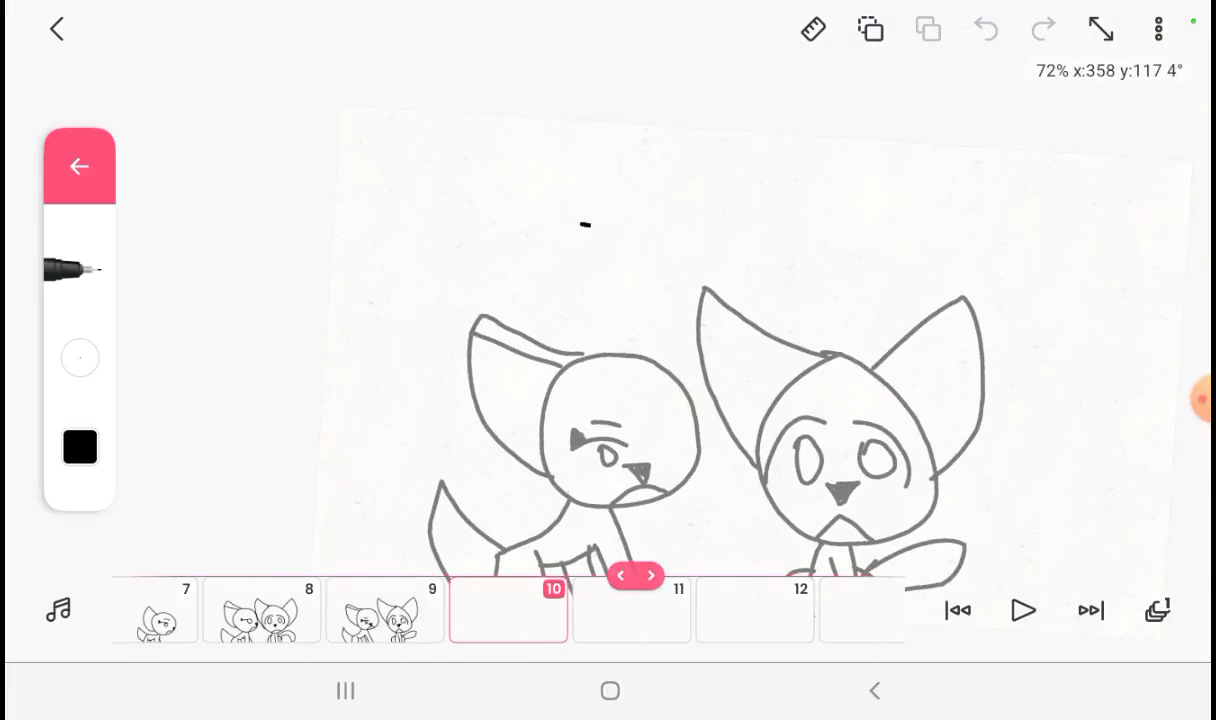
Step: Draw the tall rectangular building outline on frame 10 over the ghosted cats
drag(584, 228, 904, 620)
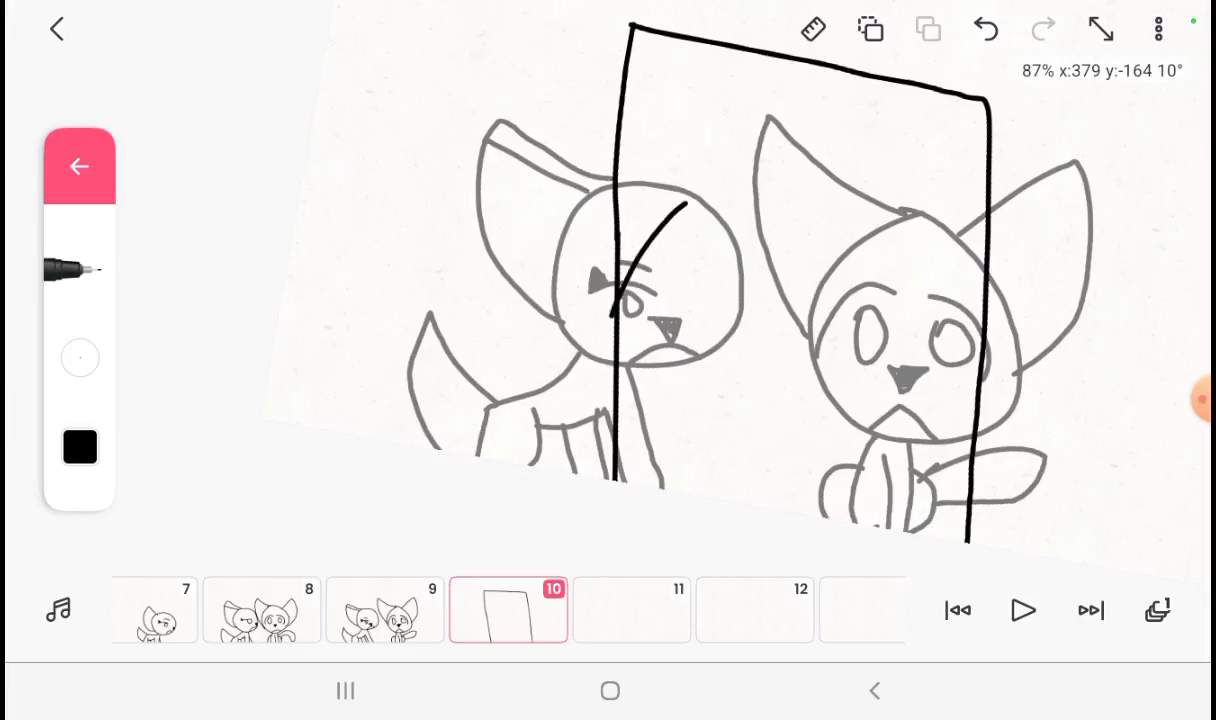
Step: Add the jagged flame-like roofline with two windows to frame 10's building
drag(680, 210, 990, 340)
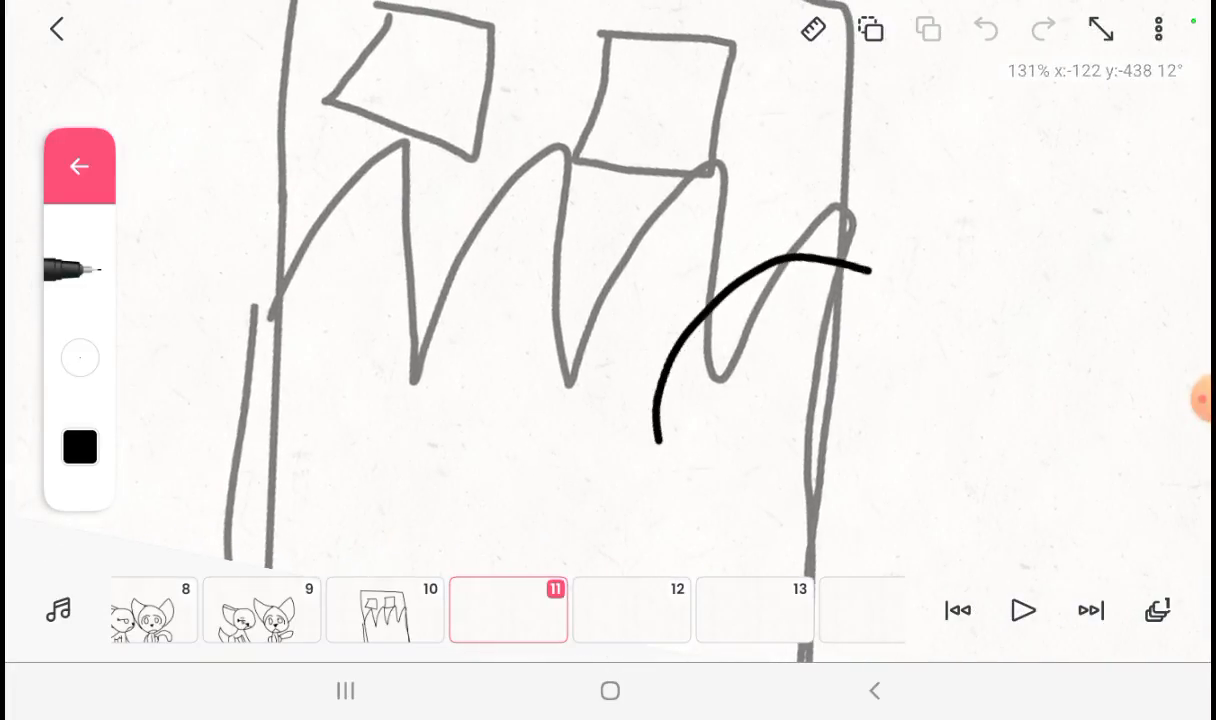
Step: Trace the cats' round heads, ears and front legs on frame 11 over the building guide
drag(630, 210, 760, 576)
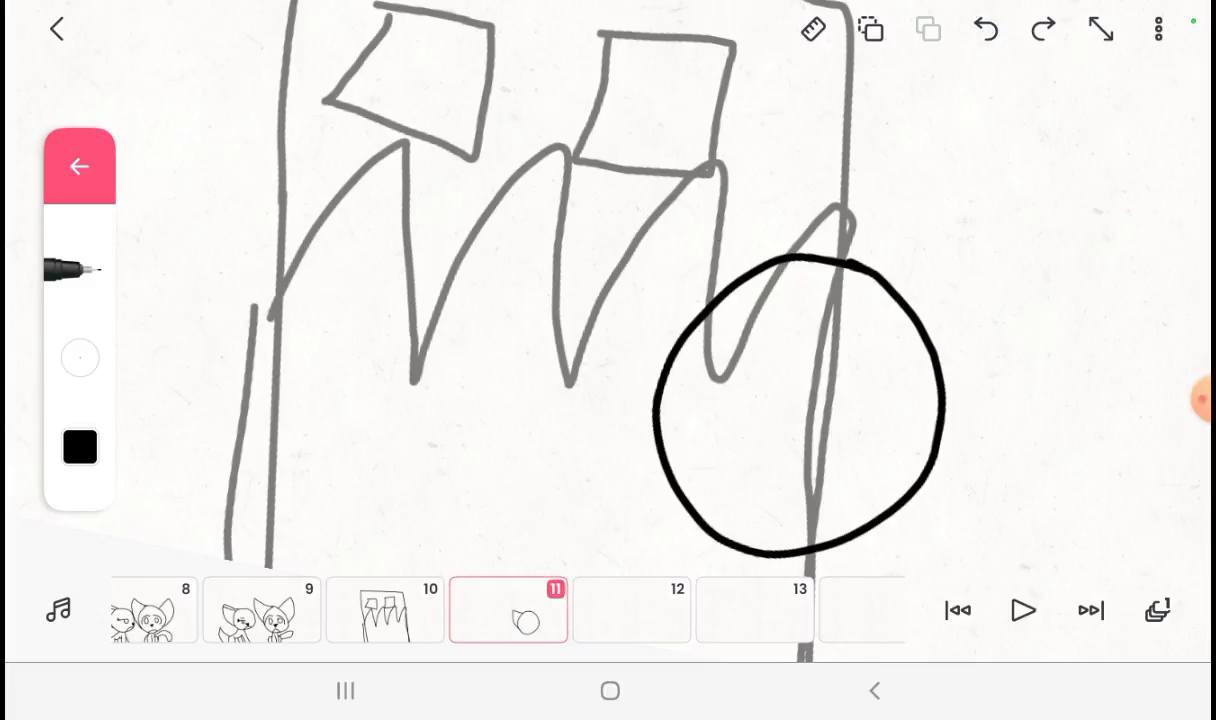
drag(620, 156, 690, 516)
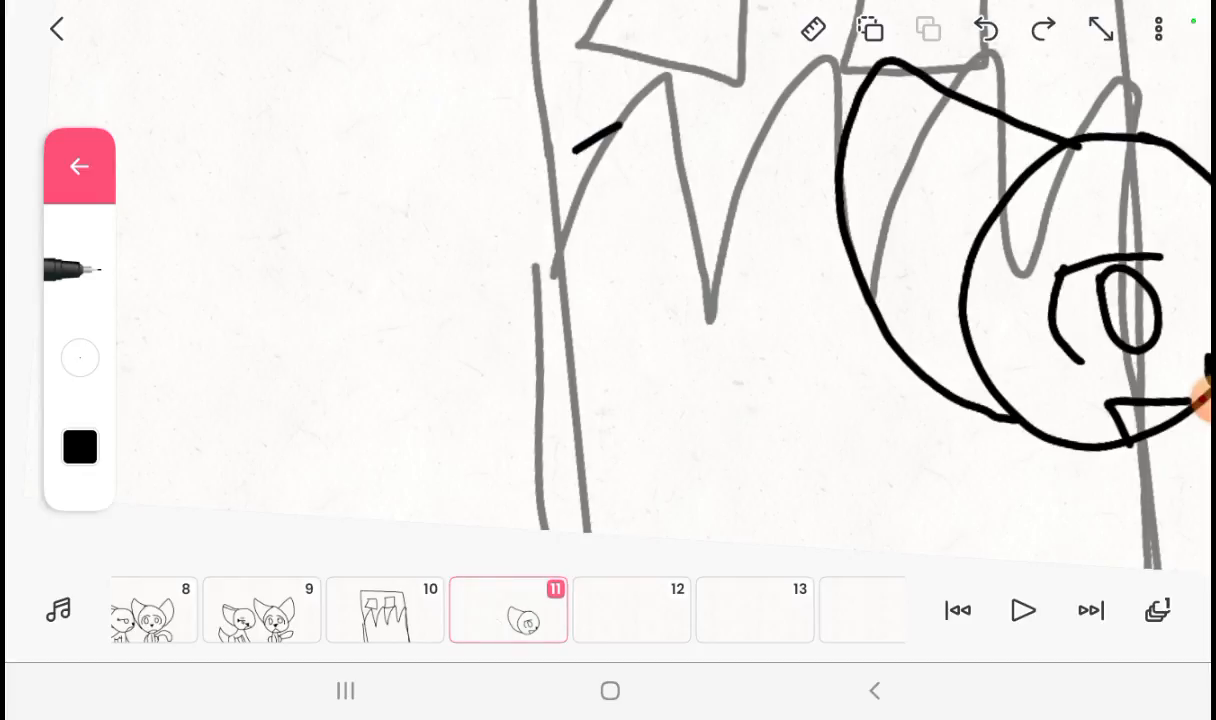
click(984, 28)
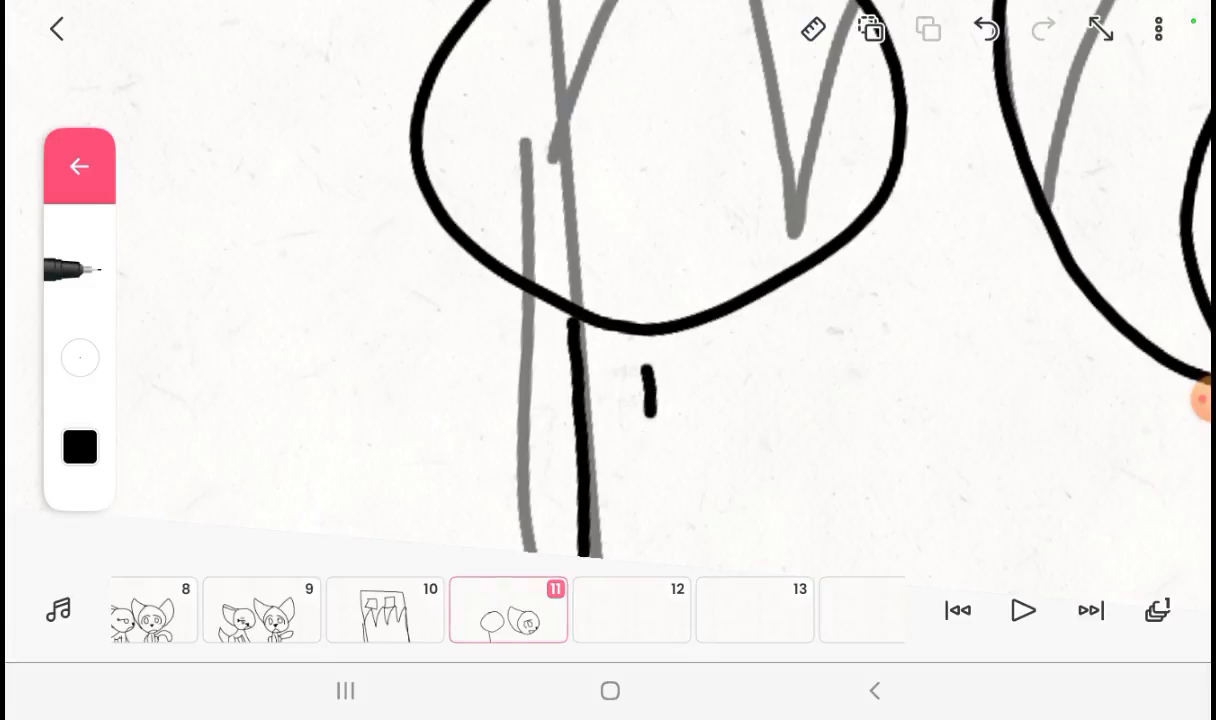
drag(648, 360, 740, 570)
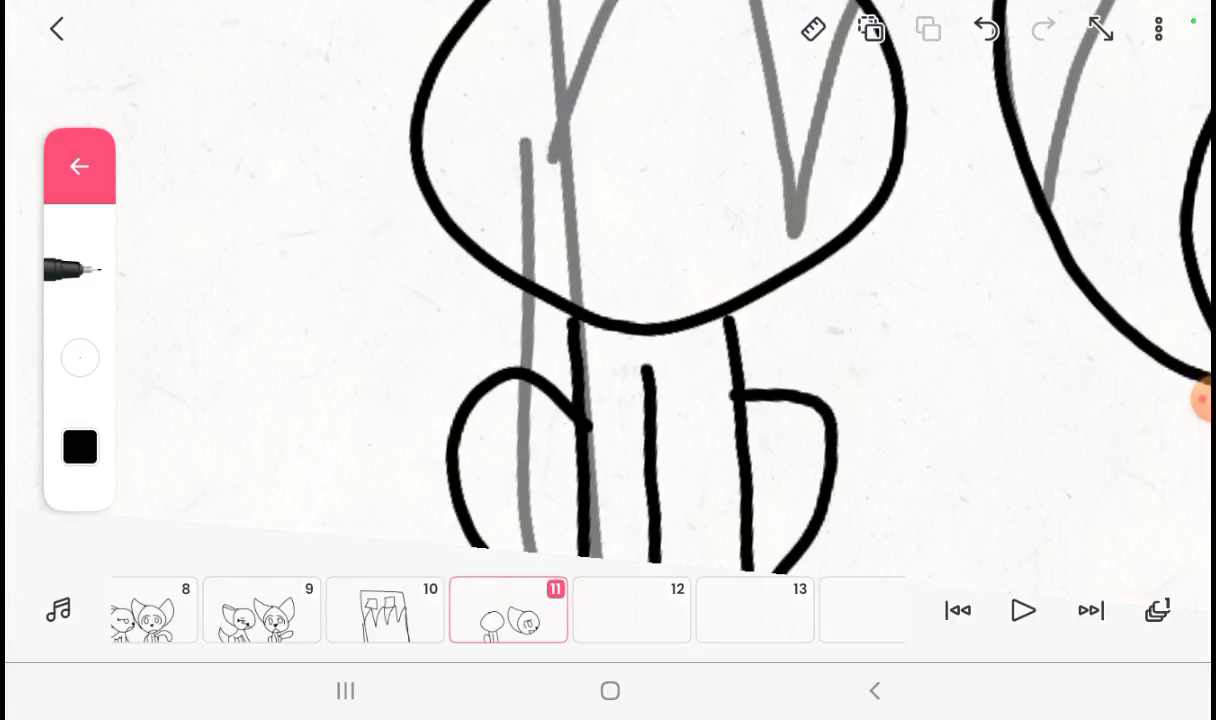
Step: Draw the cat's eye and nose on frame 11, zoomed in on the faces
drag(280, 180, 440, 540)
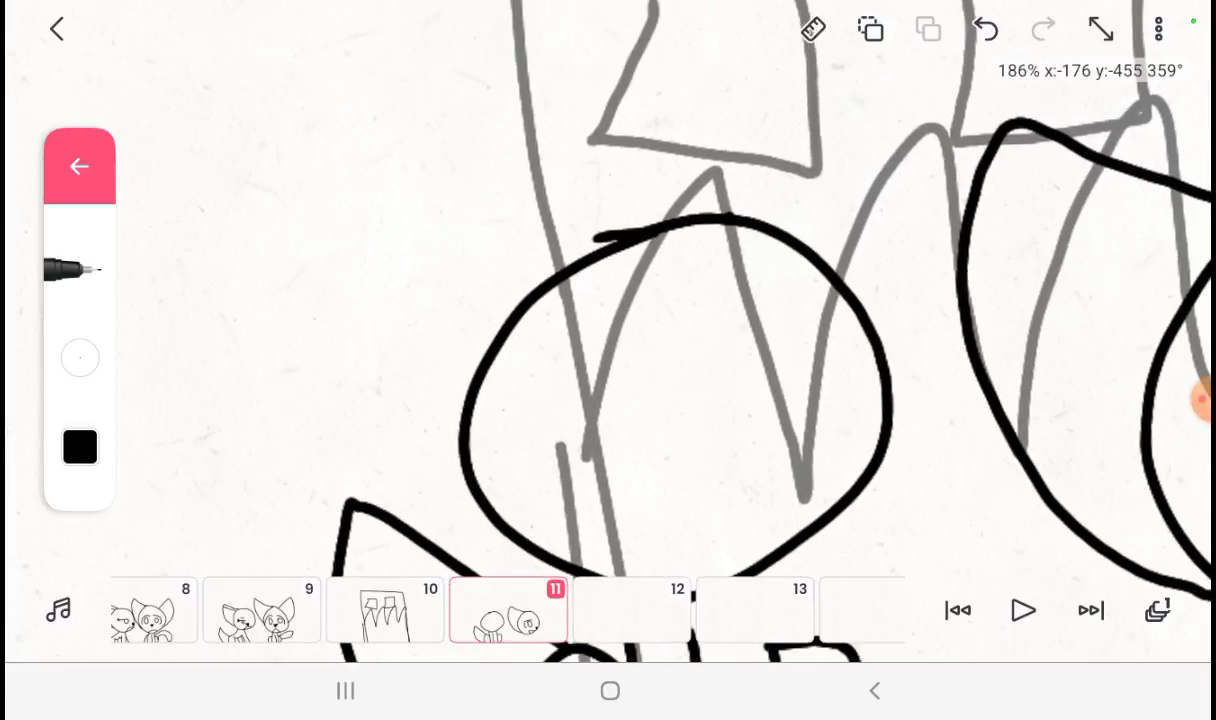
drag(740, 210, 924, 384)
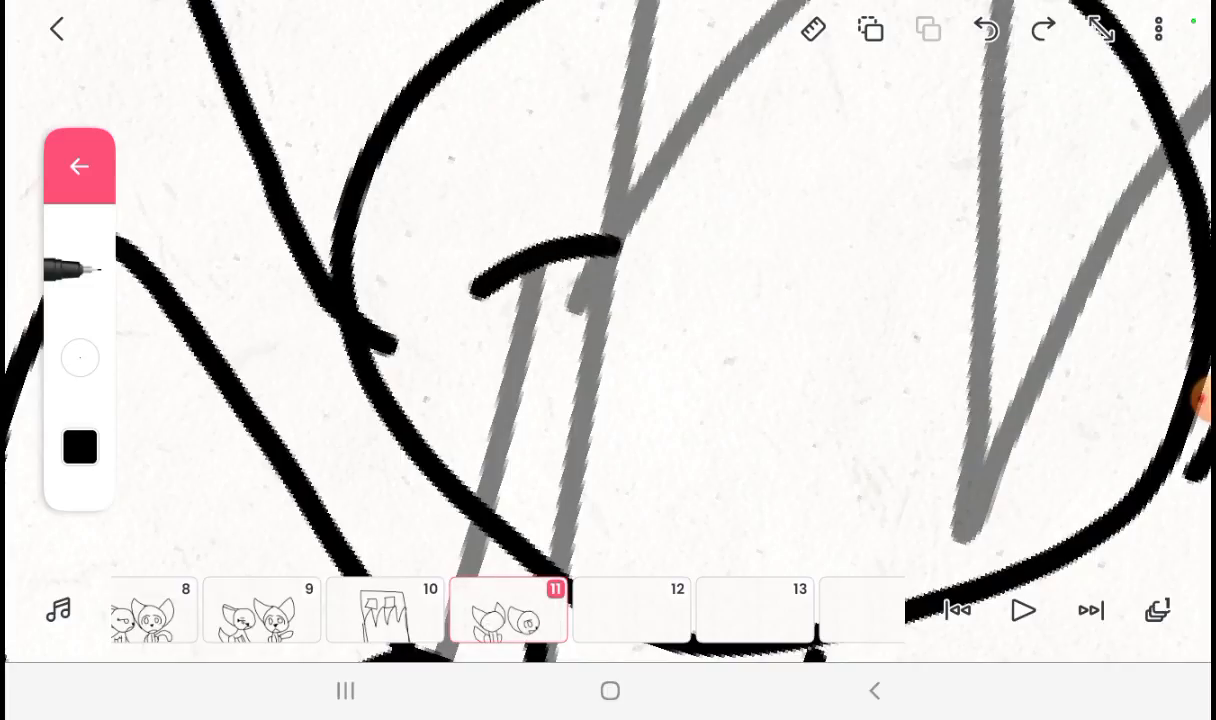
drag(610, 260, 660, 450)
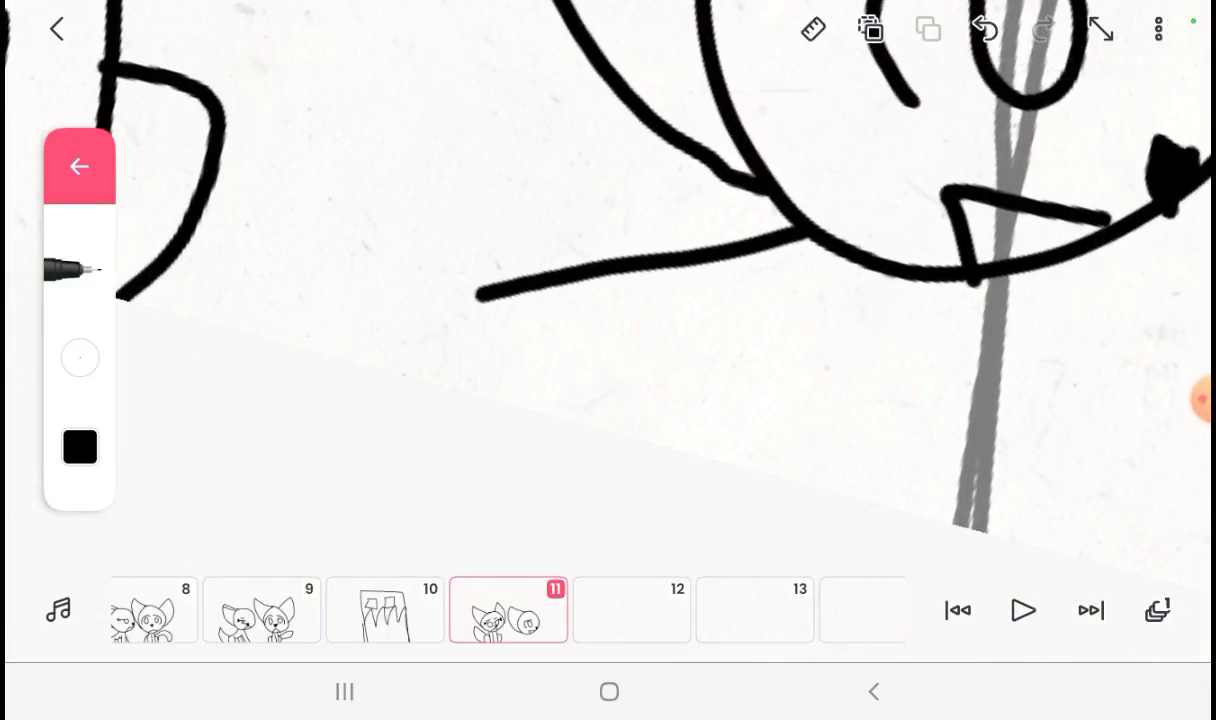
Step: Finish frame 11's cat body and arms, then trace a new cat head on frame 12
drag(480, 296, 410, 380)
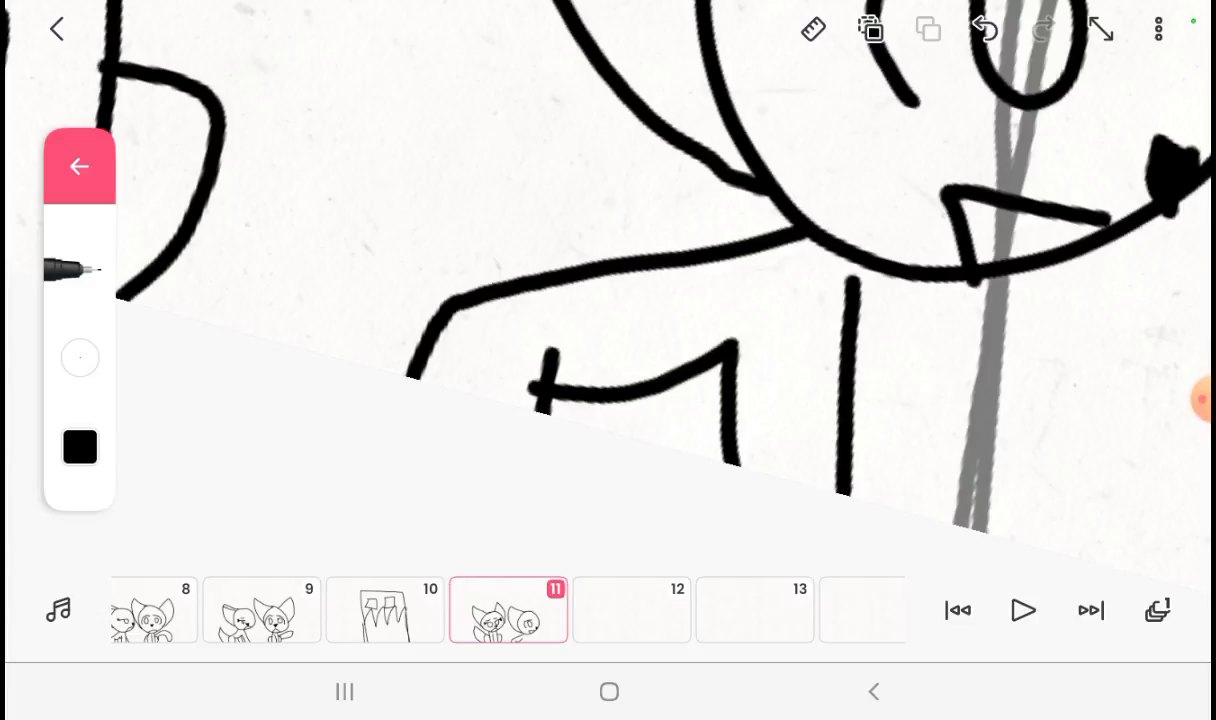
drag(856, 336, 916, 516)
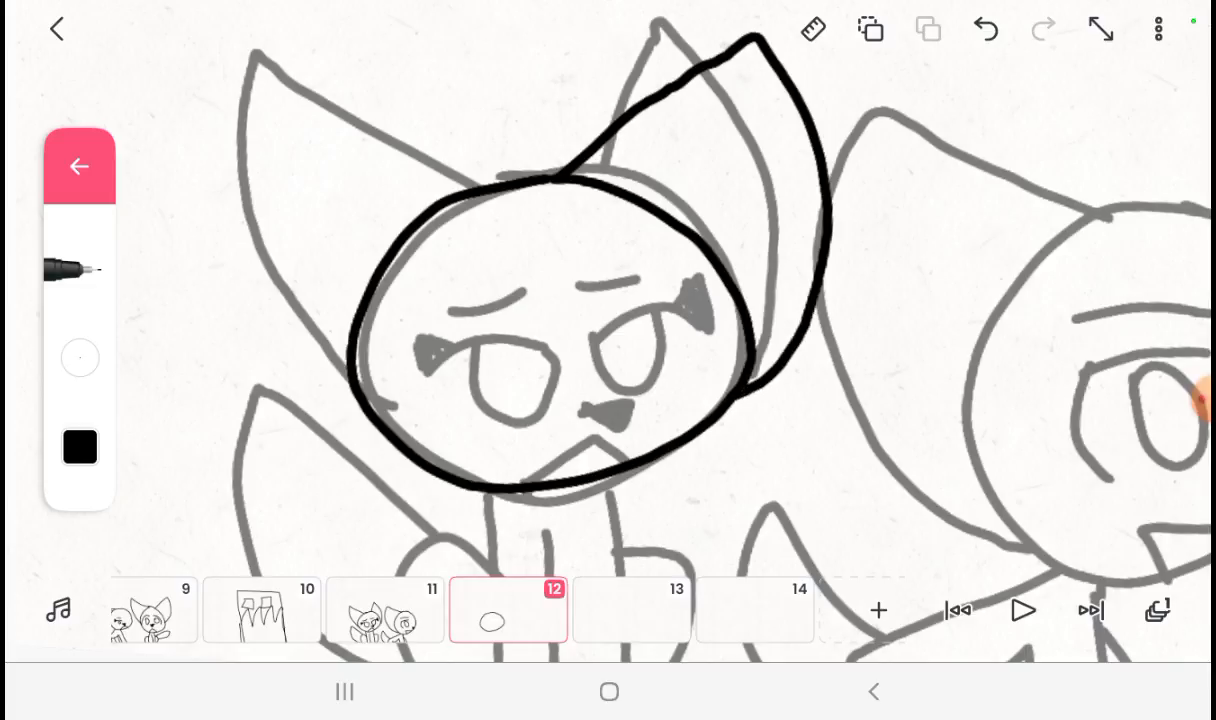
Step: Draw frame 12's cat neck, shoulders, arms and half-closed eye
drag(270, 120, 370, 430)
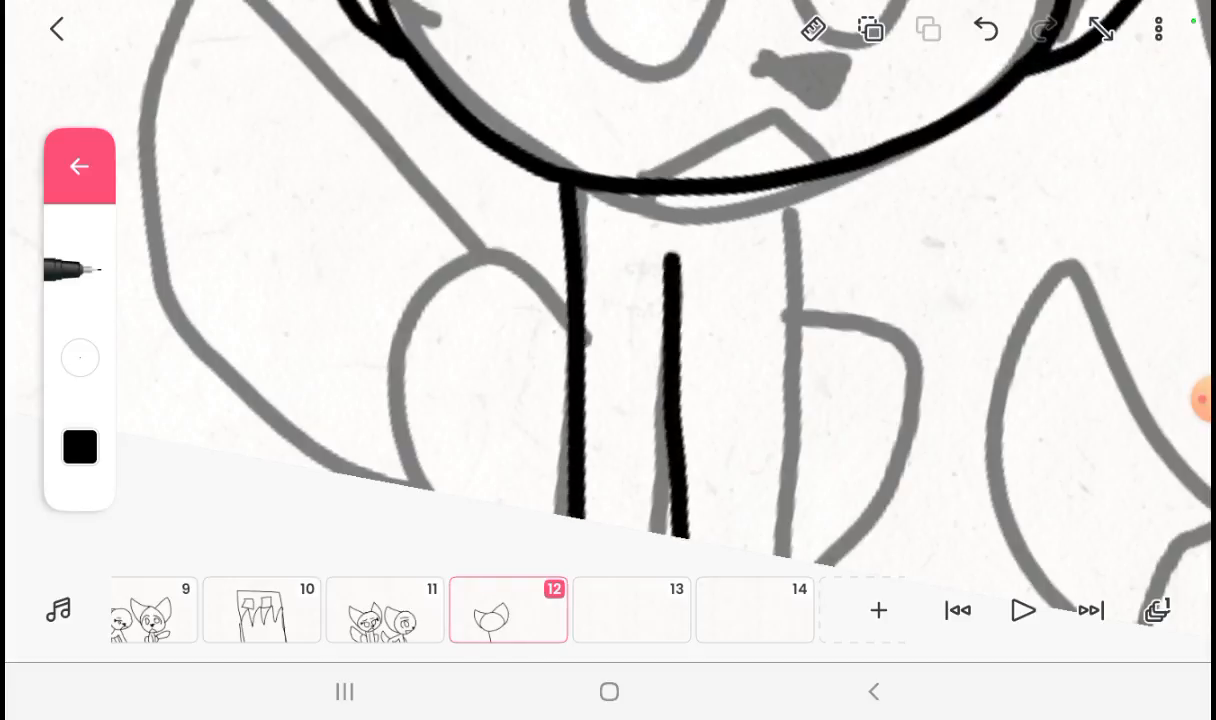
drag(790, 190, 824, 560)
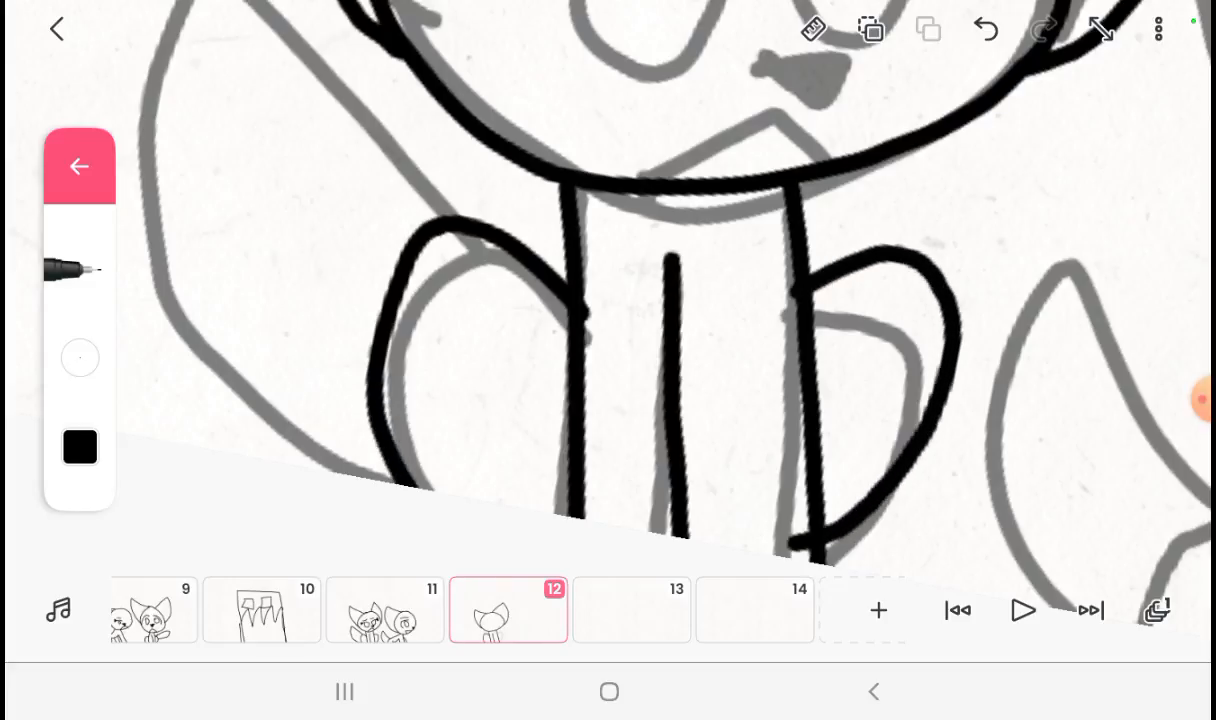
drag(70, 20, 440, 230)
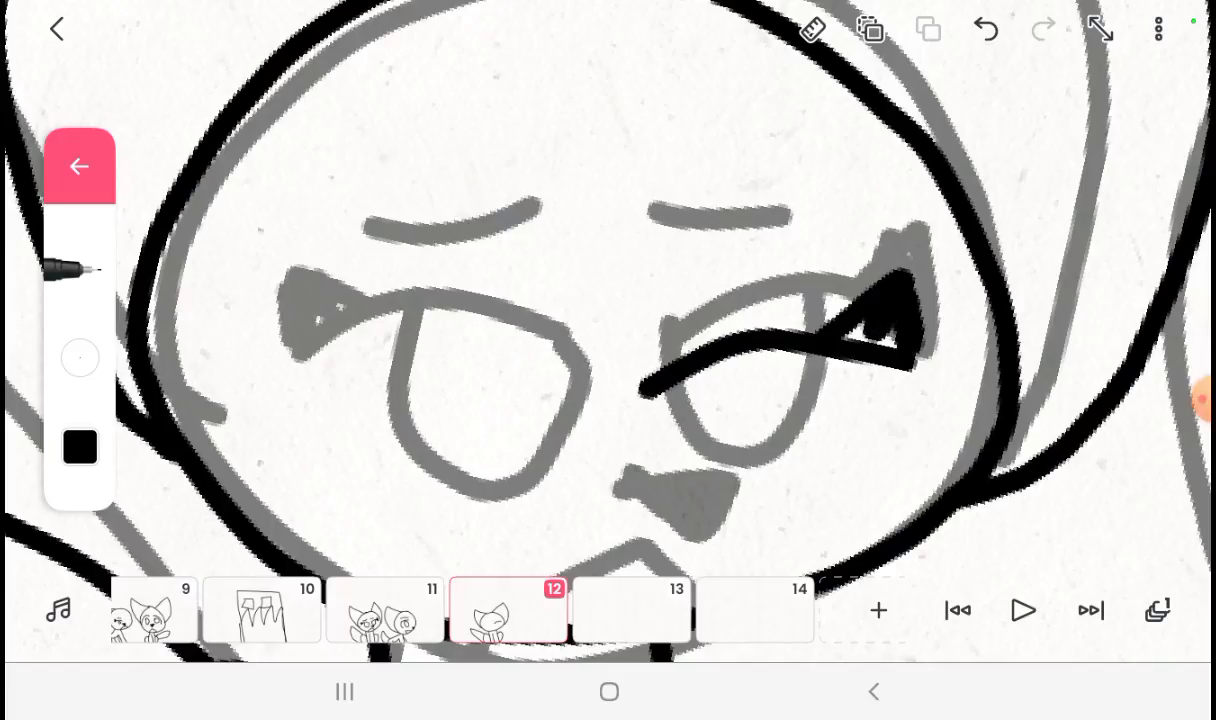
click(296, 396)
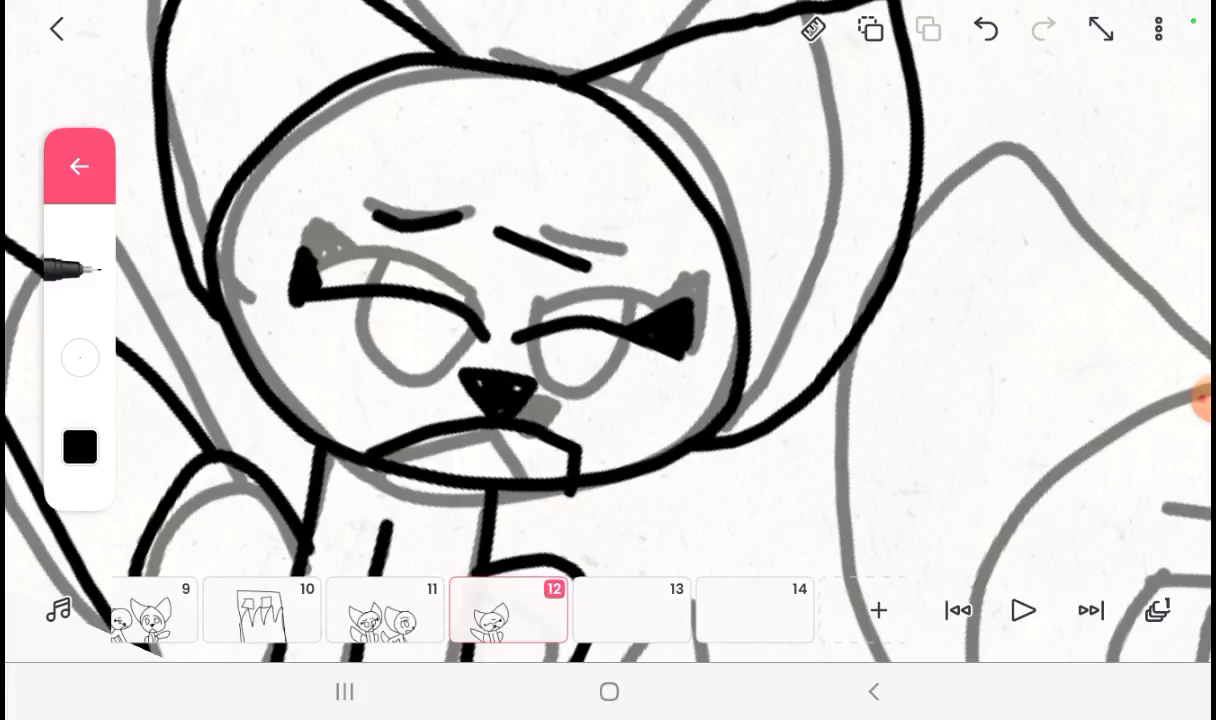
Step: Trace frame 13's cat round head and body lines over the onion-skin guide
click(984, 28)
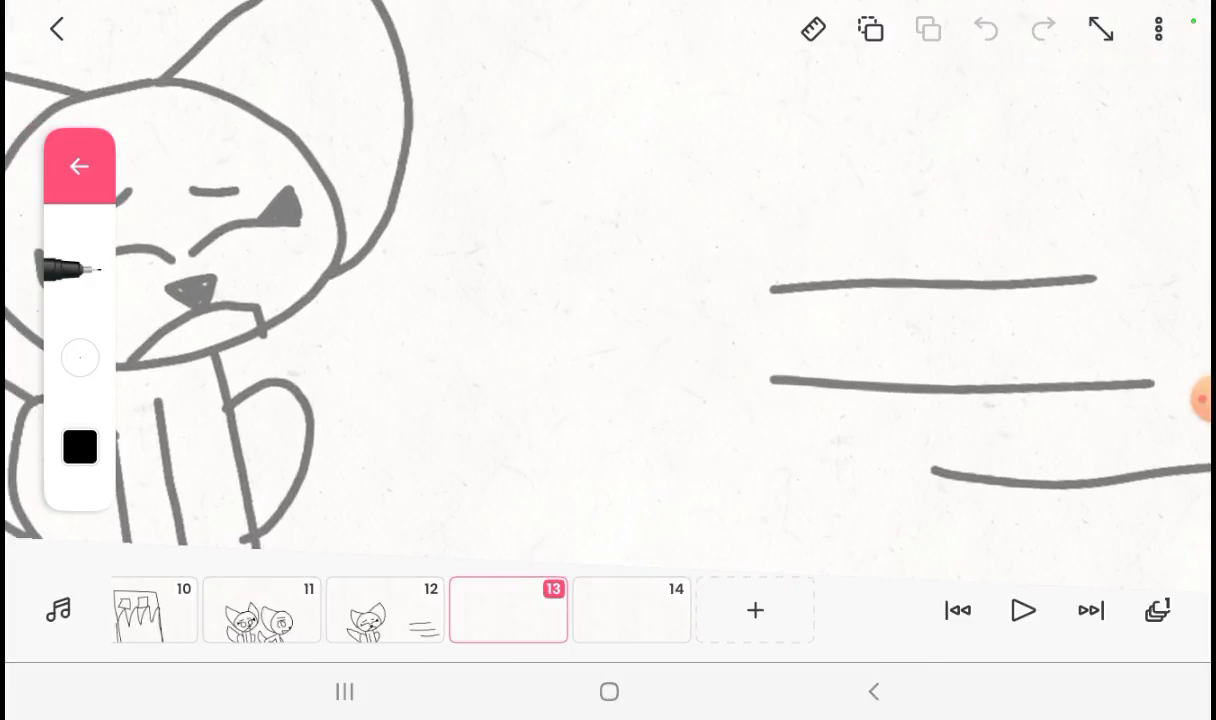
drag(620, 120, 680, 450)
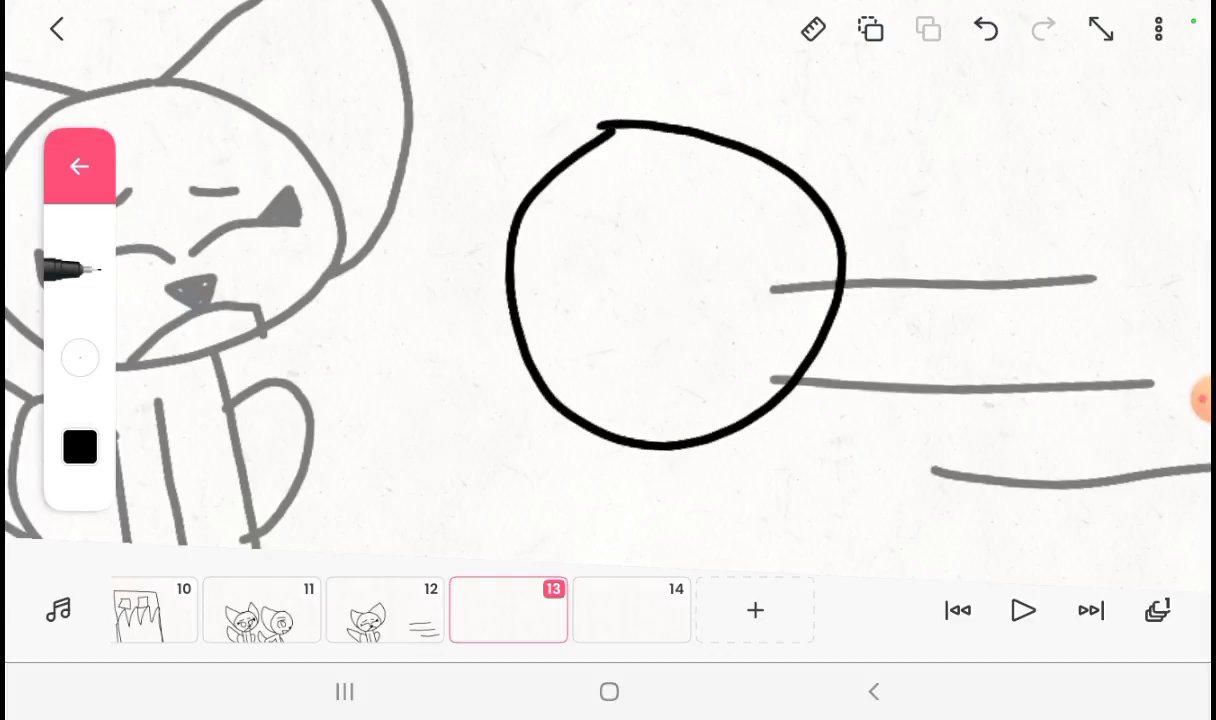
drag(400, 70, 564, 430)
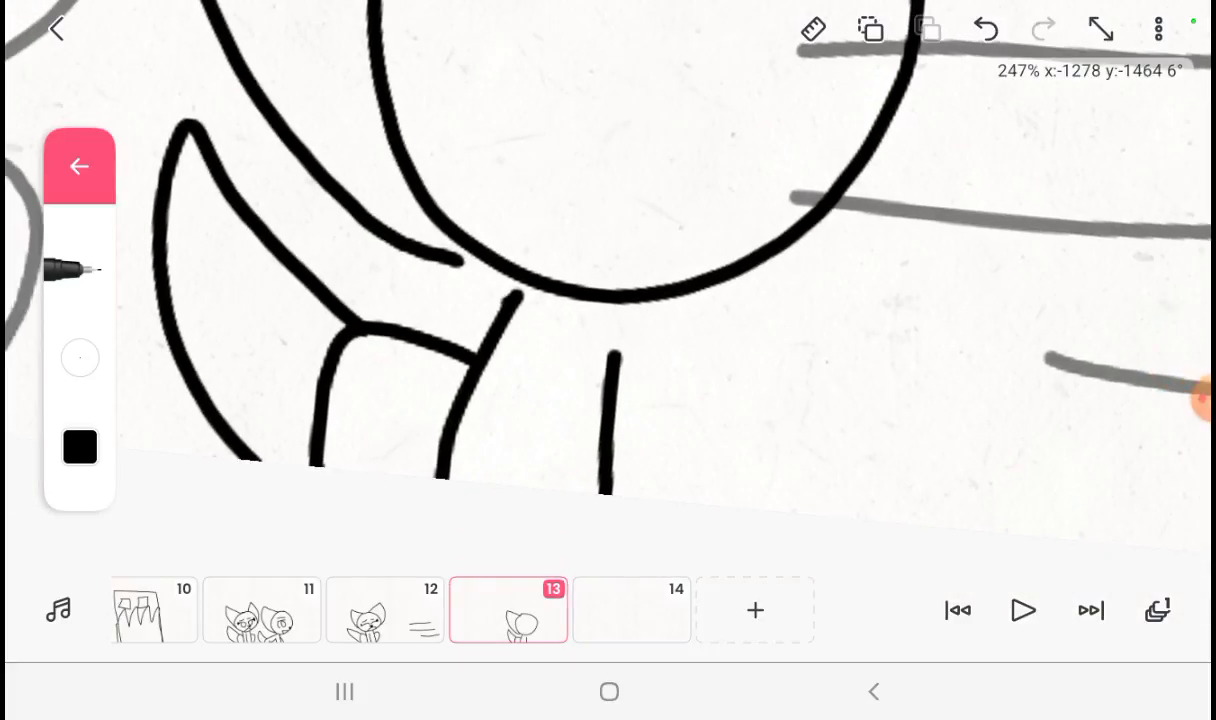
drag(700, 296, 700, 500)
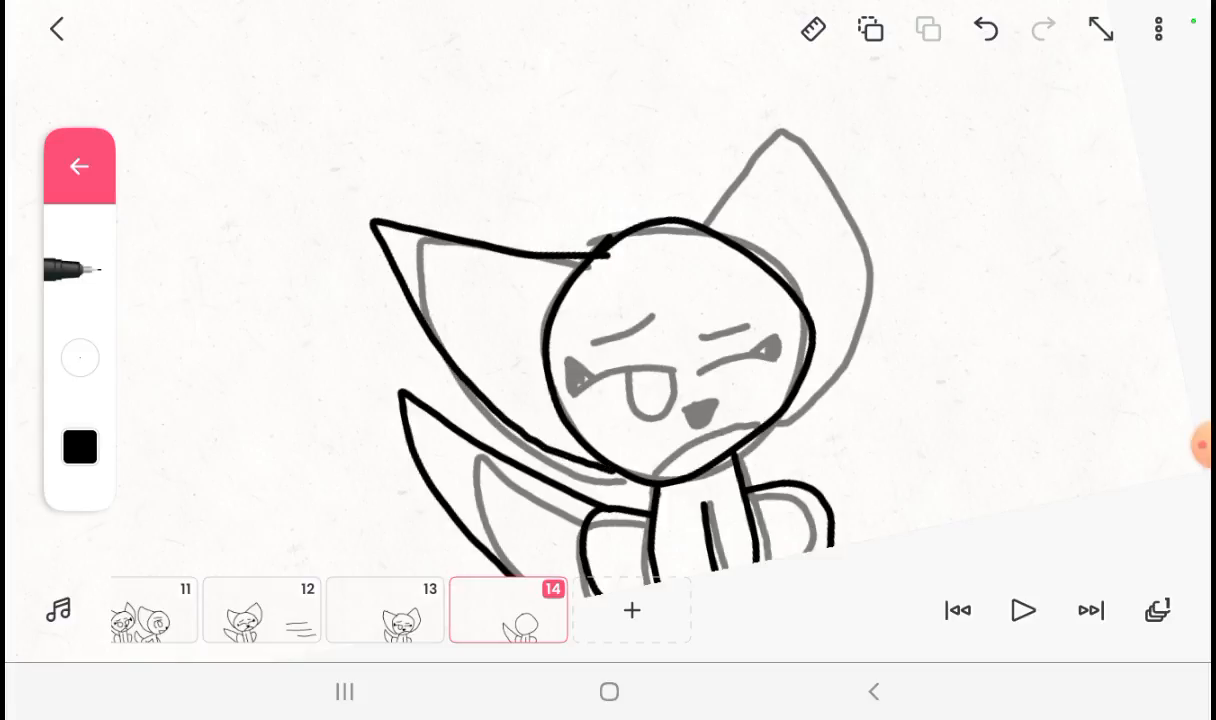
Step: Undo stray cat strokes and redraw the body further right beside the guide pose
drag(430, 124, 684, 218)
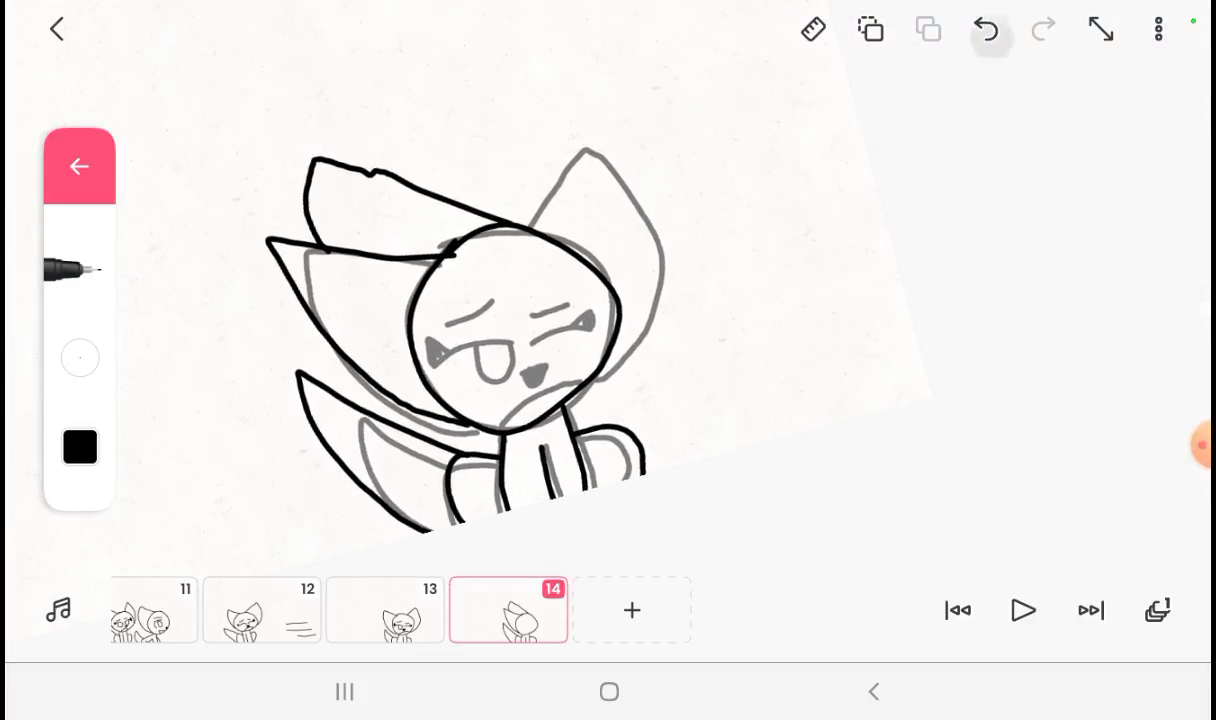
click(984, 30)
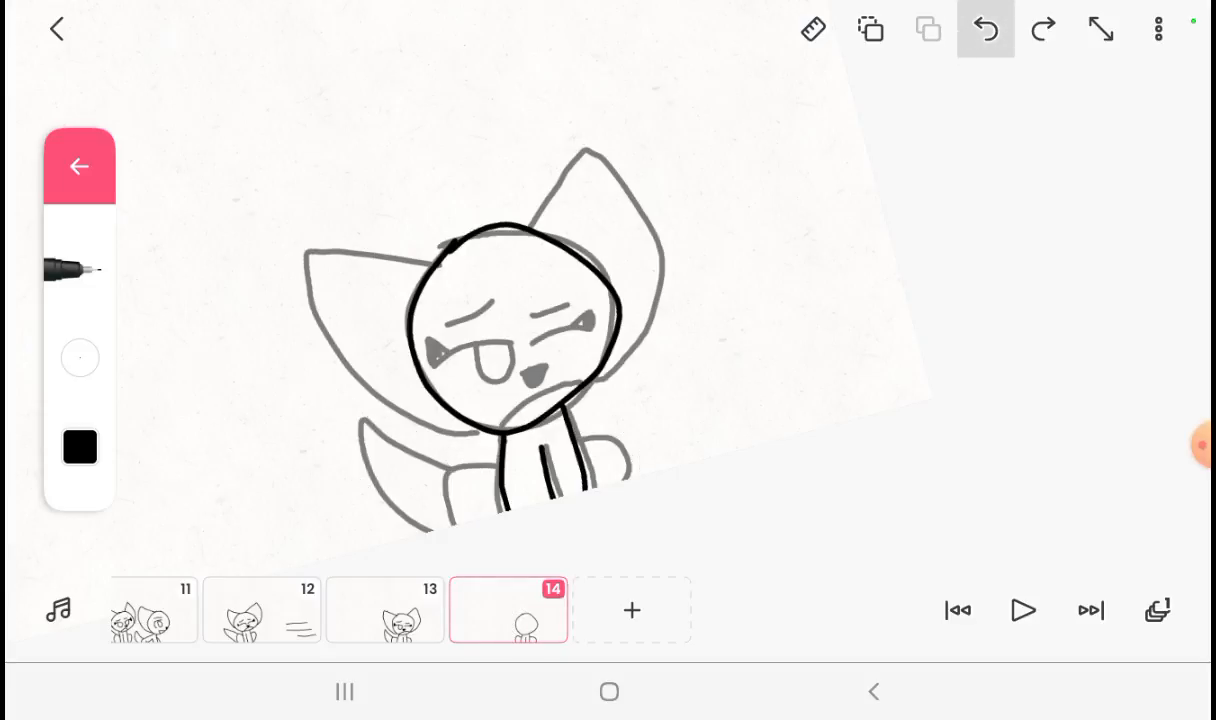
click(984, 30)
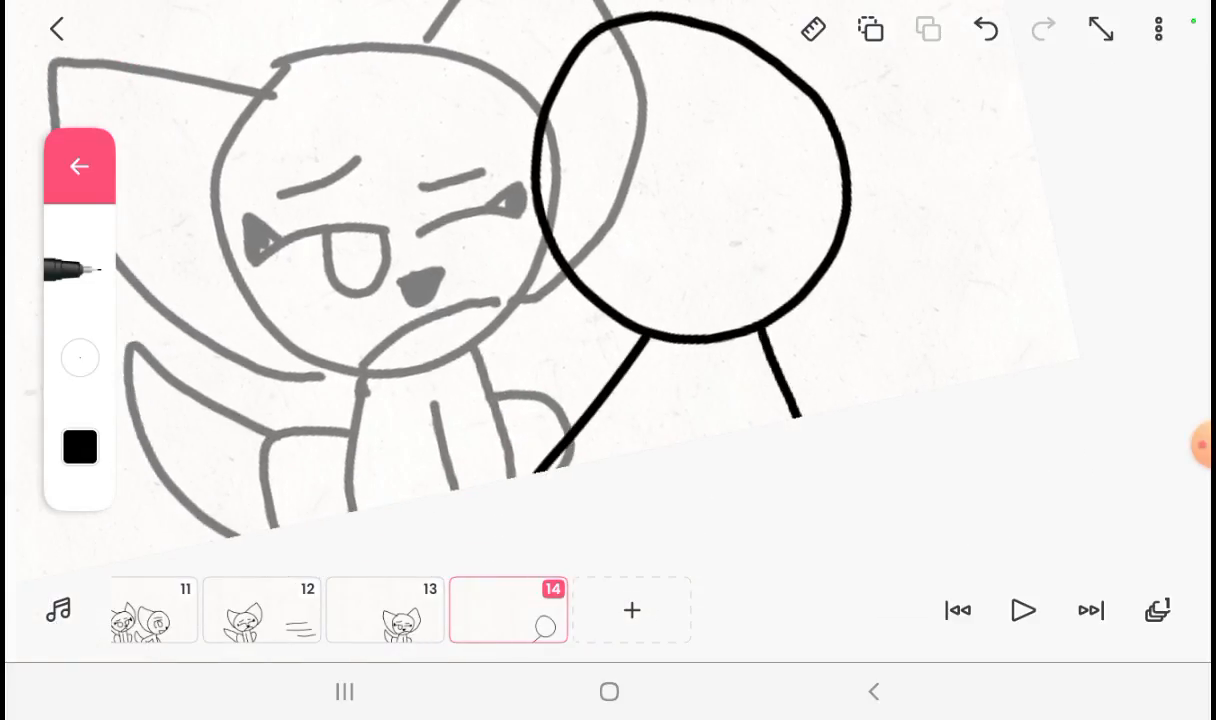
drag(690, 360, 730, 450)
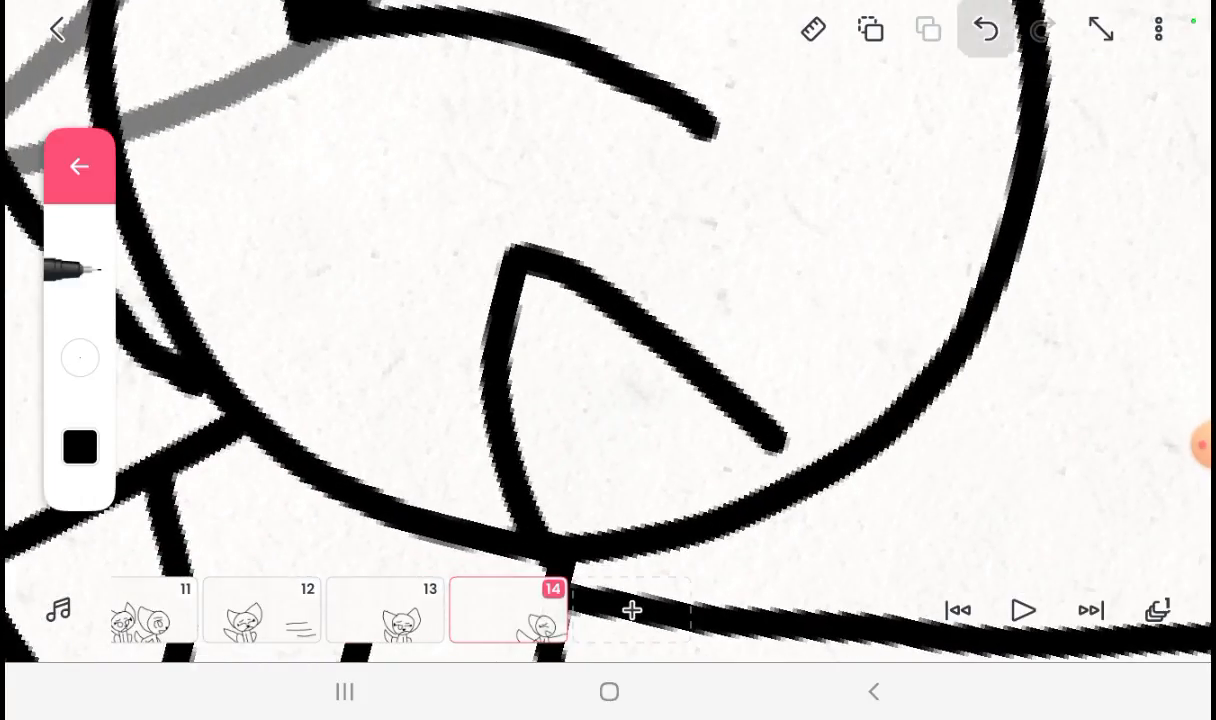
click(984, 30)
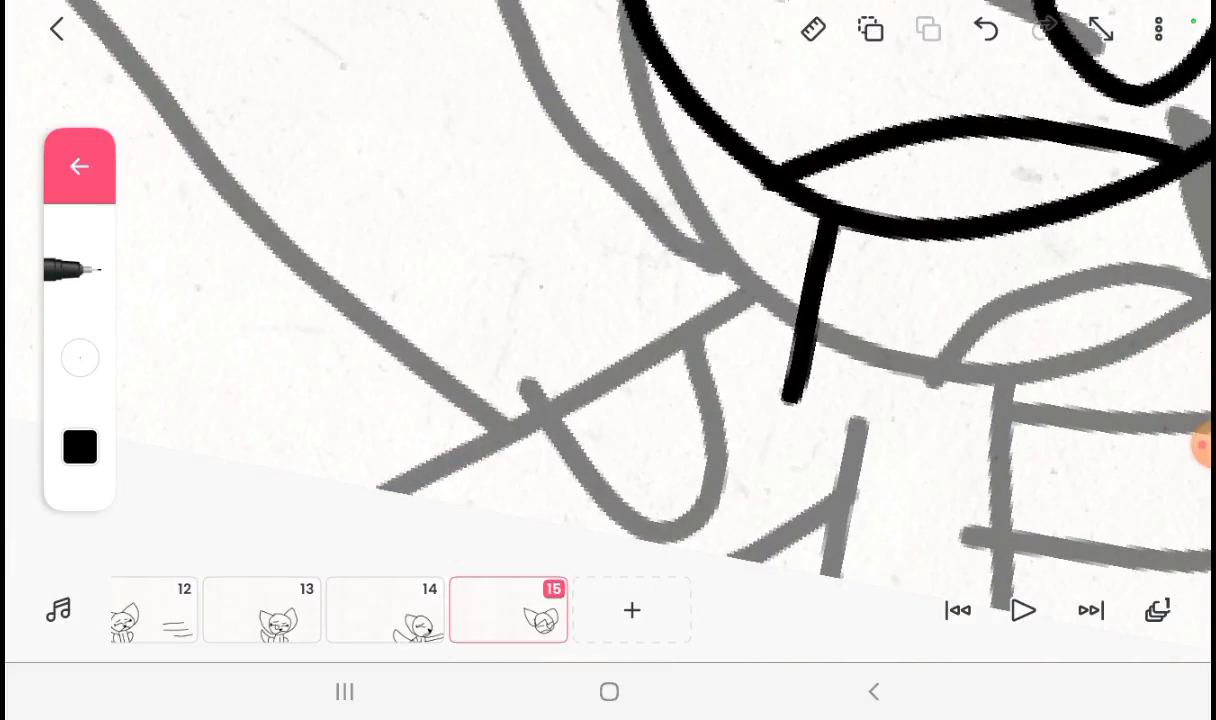
Step: Move to frame 15 and trace the frowning cat's ears, face and body over the ghost
click(984, 30)
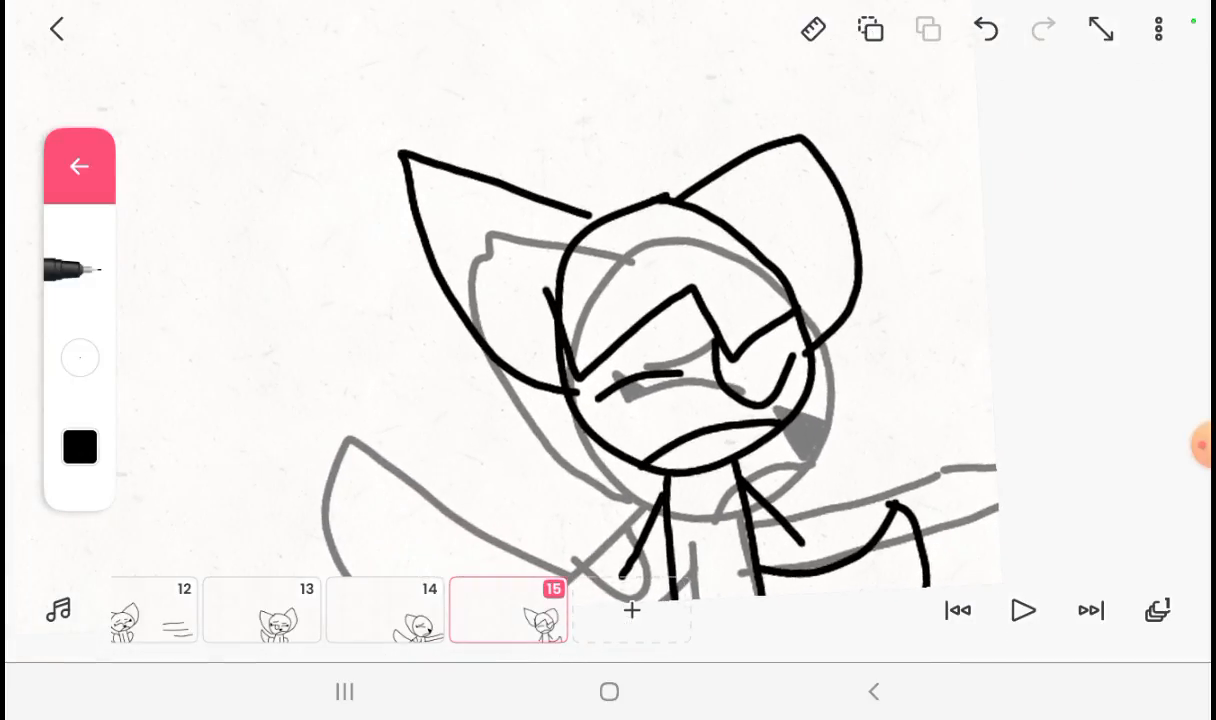
click(1024, 610)
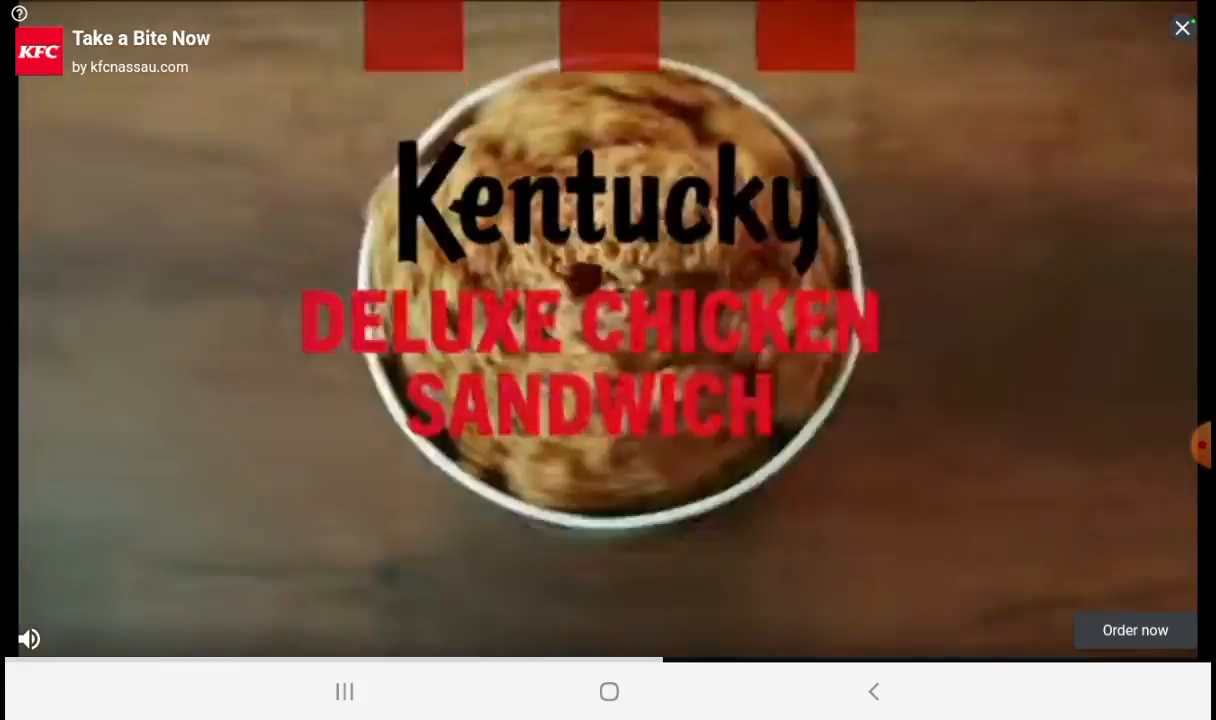
Step: Dismiss the full-screen advertisement to return to frame 1's cat on a rock
click(1182, 28)
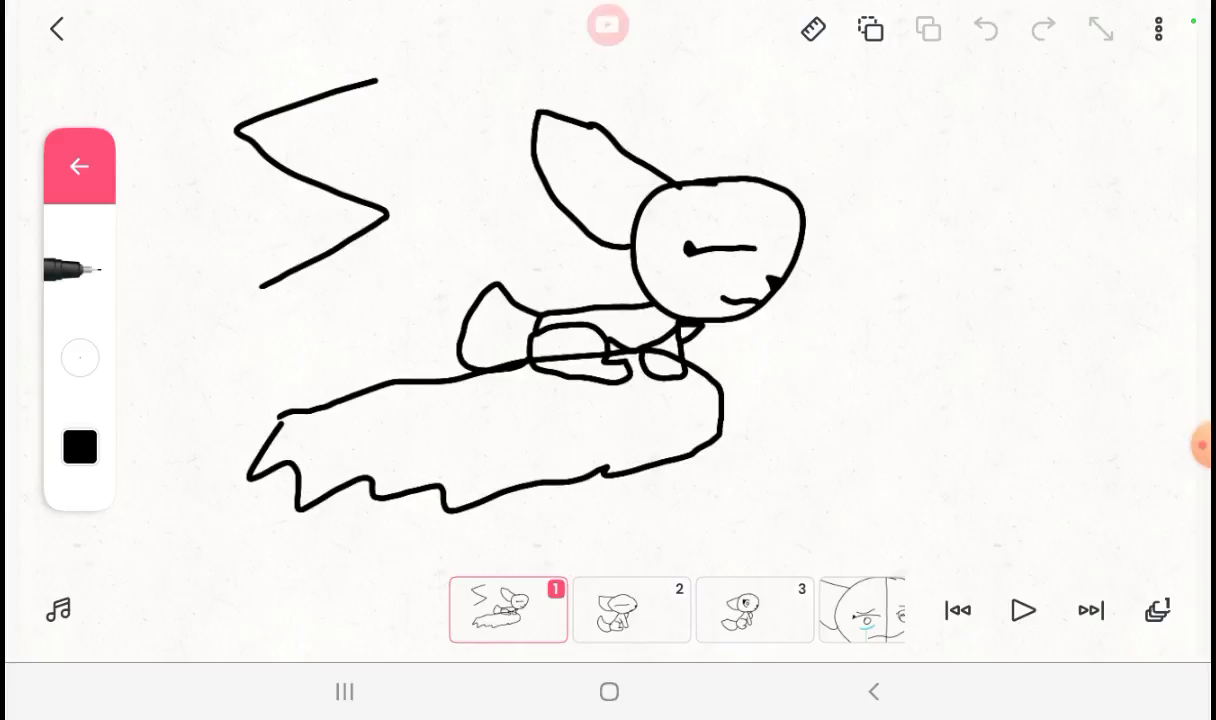
Step: Scroll the timeline forward and select frame 11 with the two cats
click(608, 24)
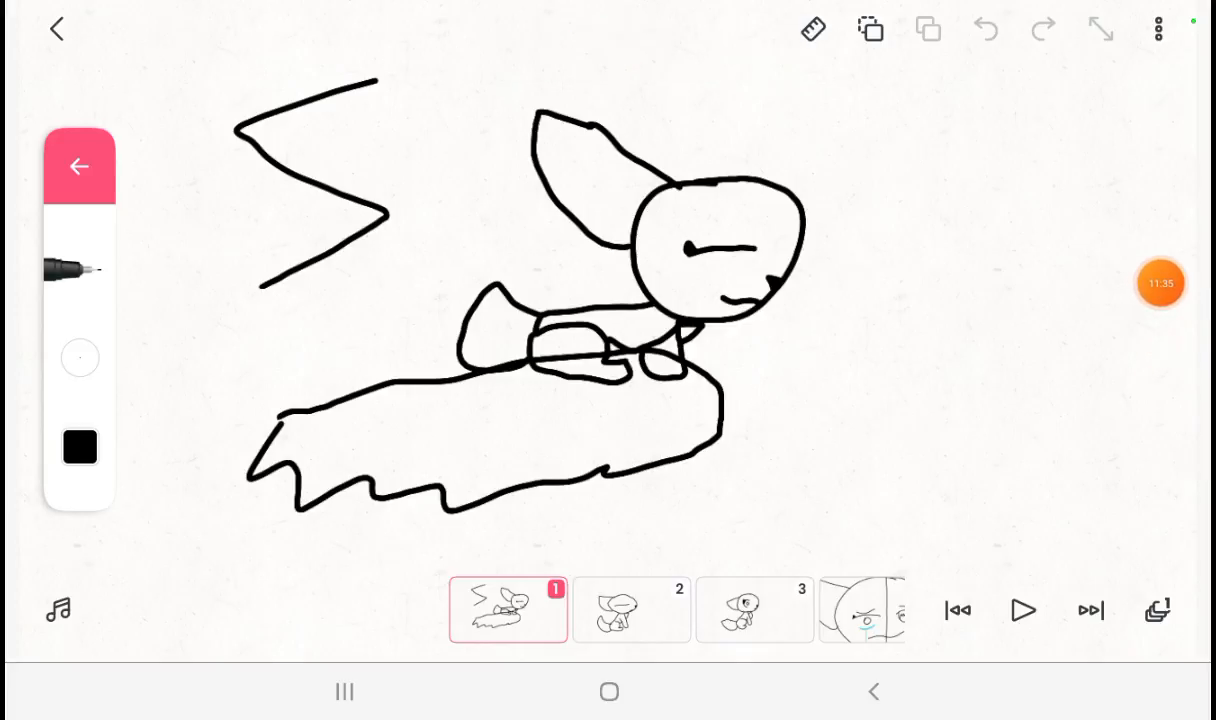
click(632, 610)
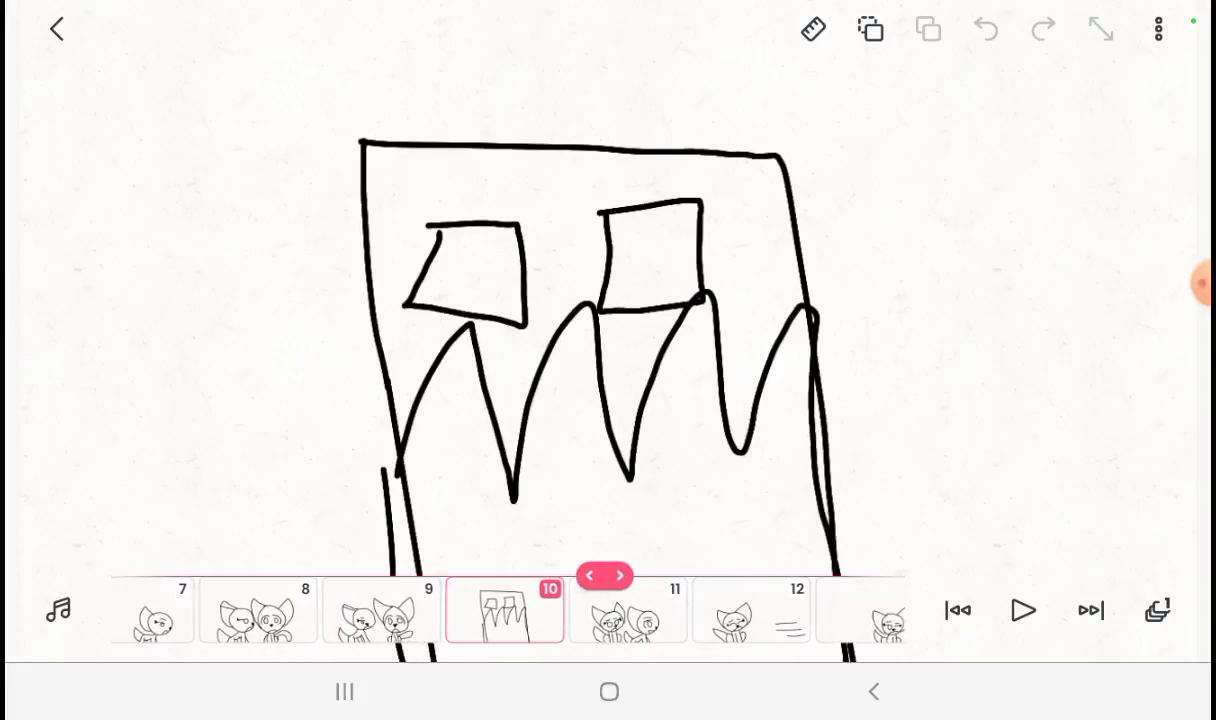
click(620, 574)
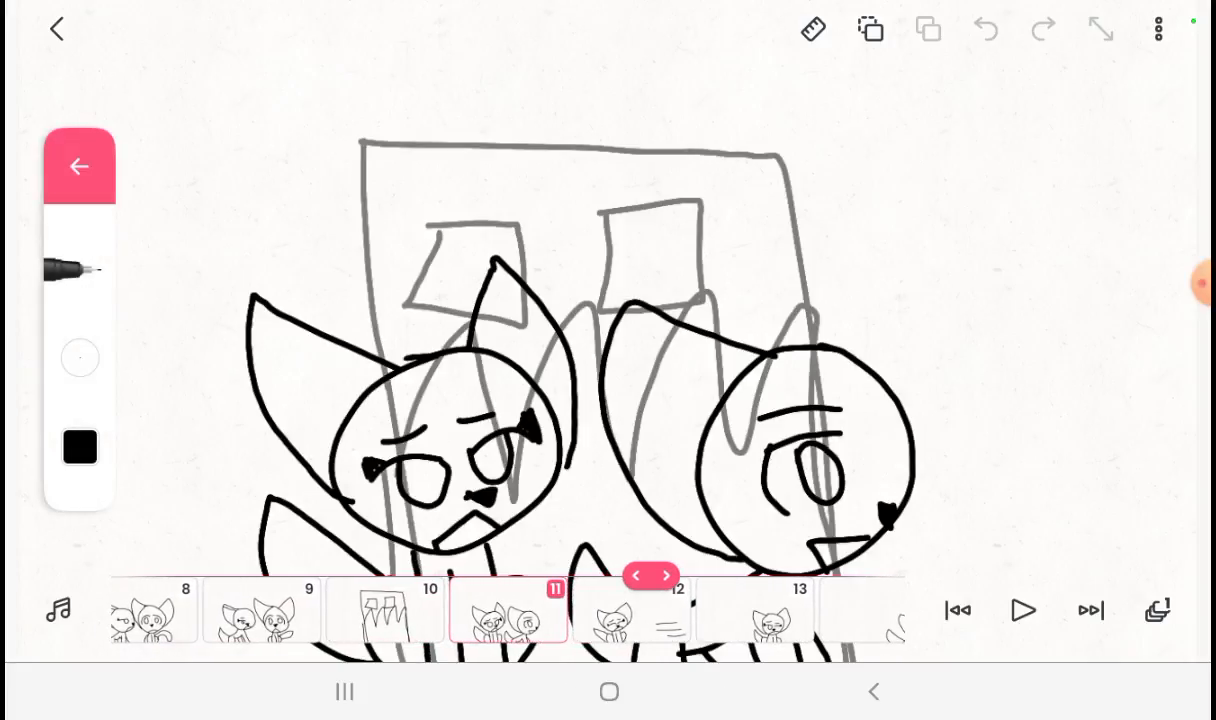